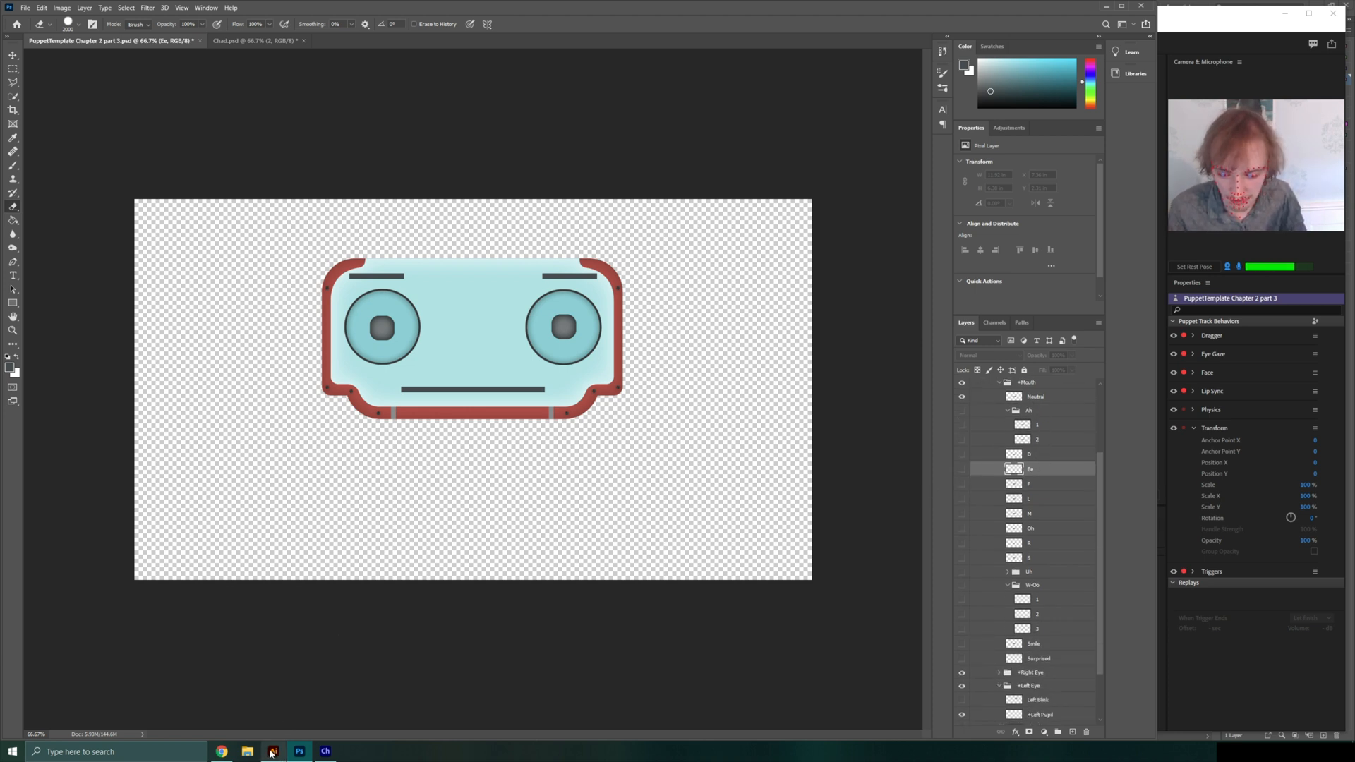
Switch from the Photoshop puppet file to the PuppetTemplate.ai robot artwork in Illustrator.
{"action": "left_click", "coordinate": [272, 752]}
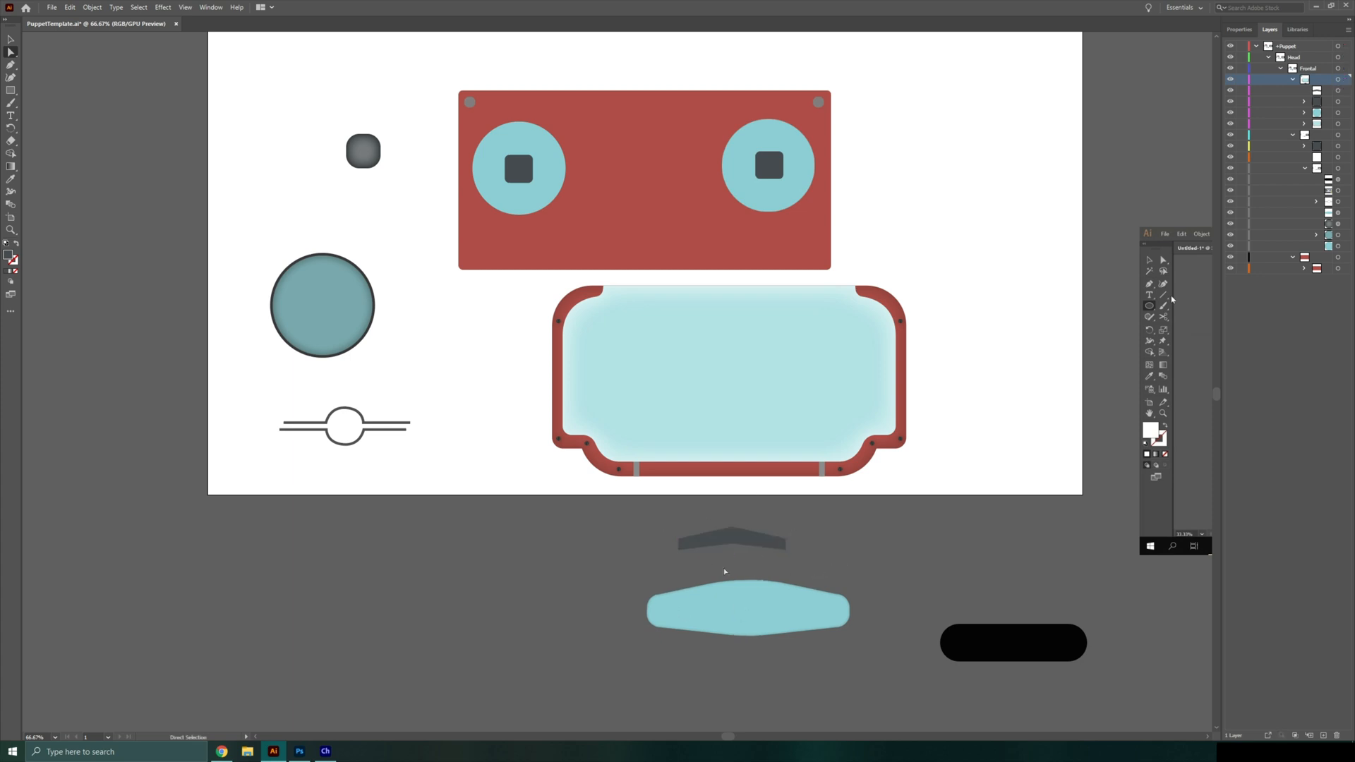
View the live robot puppet scene in Character Animator, then return via Illustrator to the Photoshop PSD.
{"action": "left_click", "coordinate": [609, 386]}
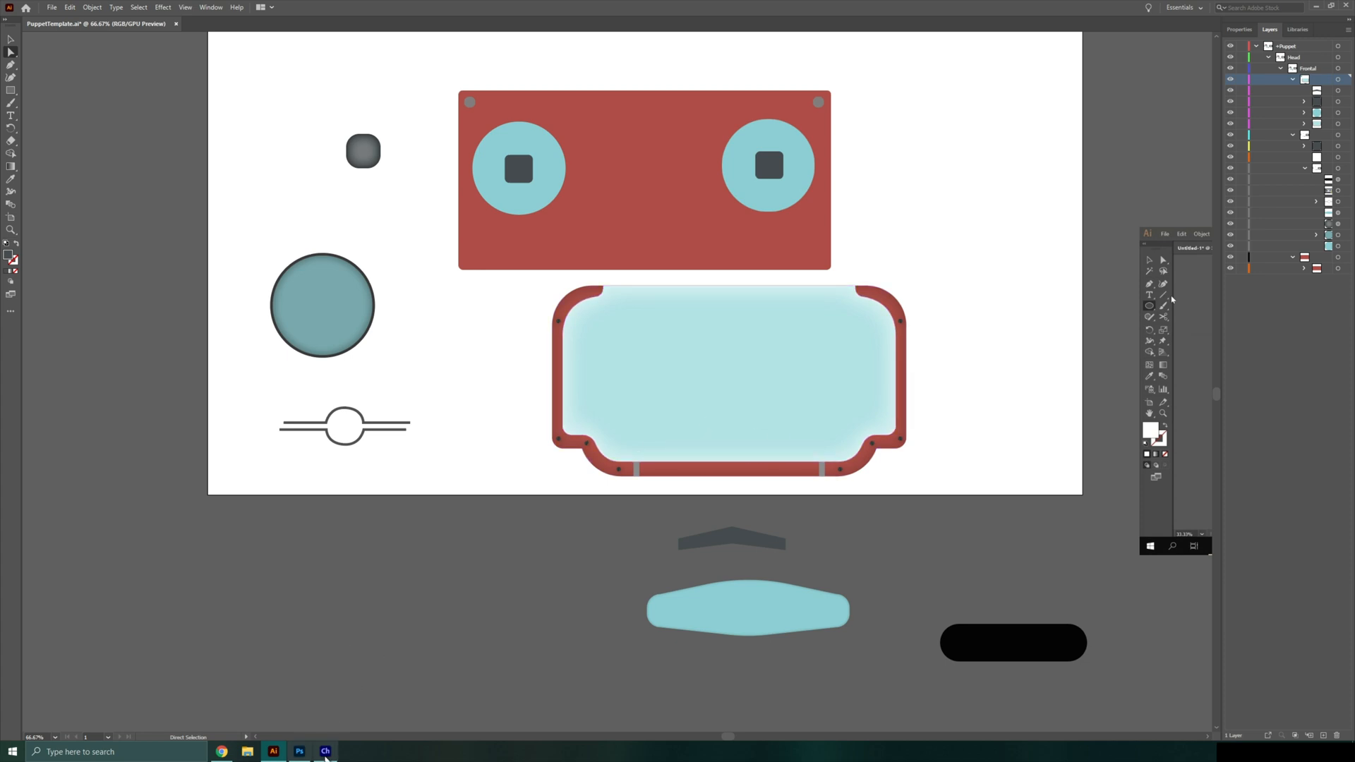
{"action": "left_click", "coordinate": [329, 751]}
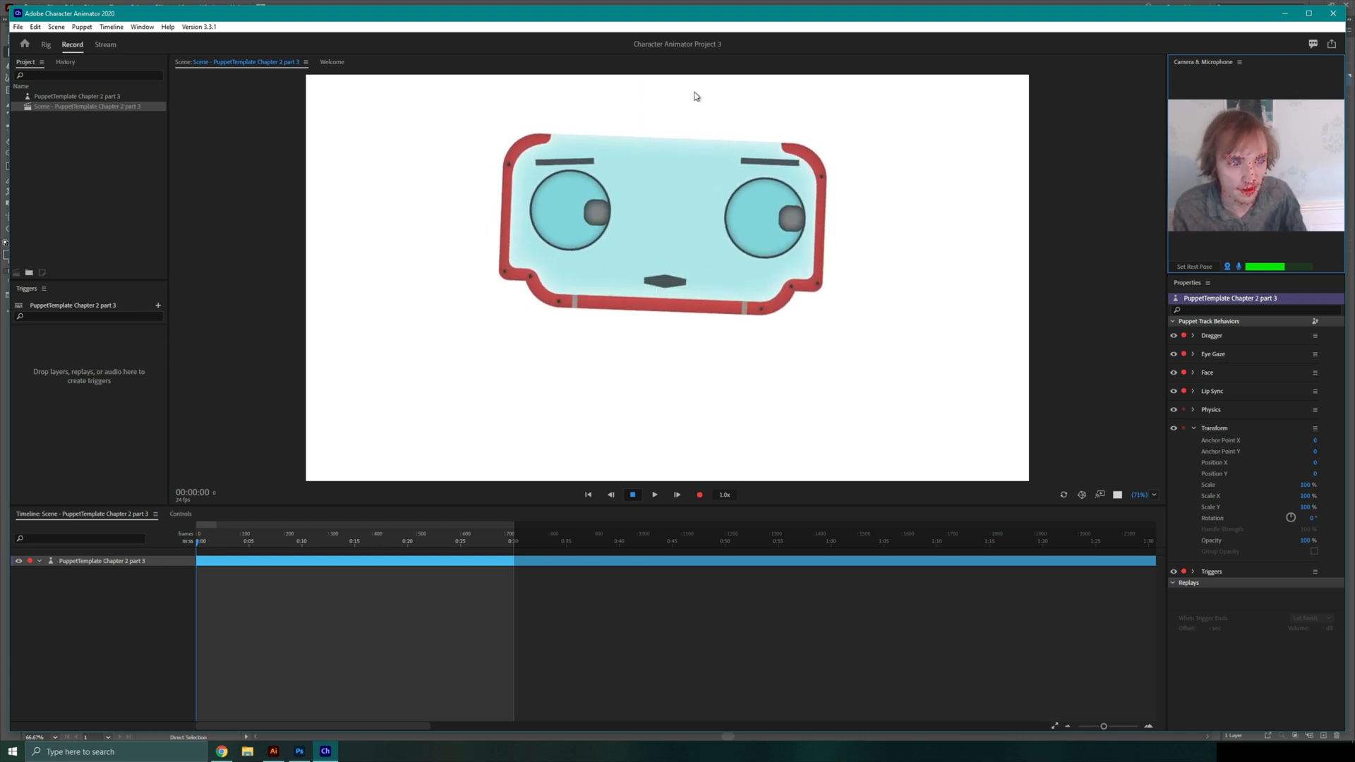
{"action": "left_click", "coordinate": [274, 750]}
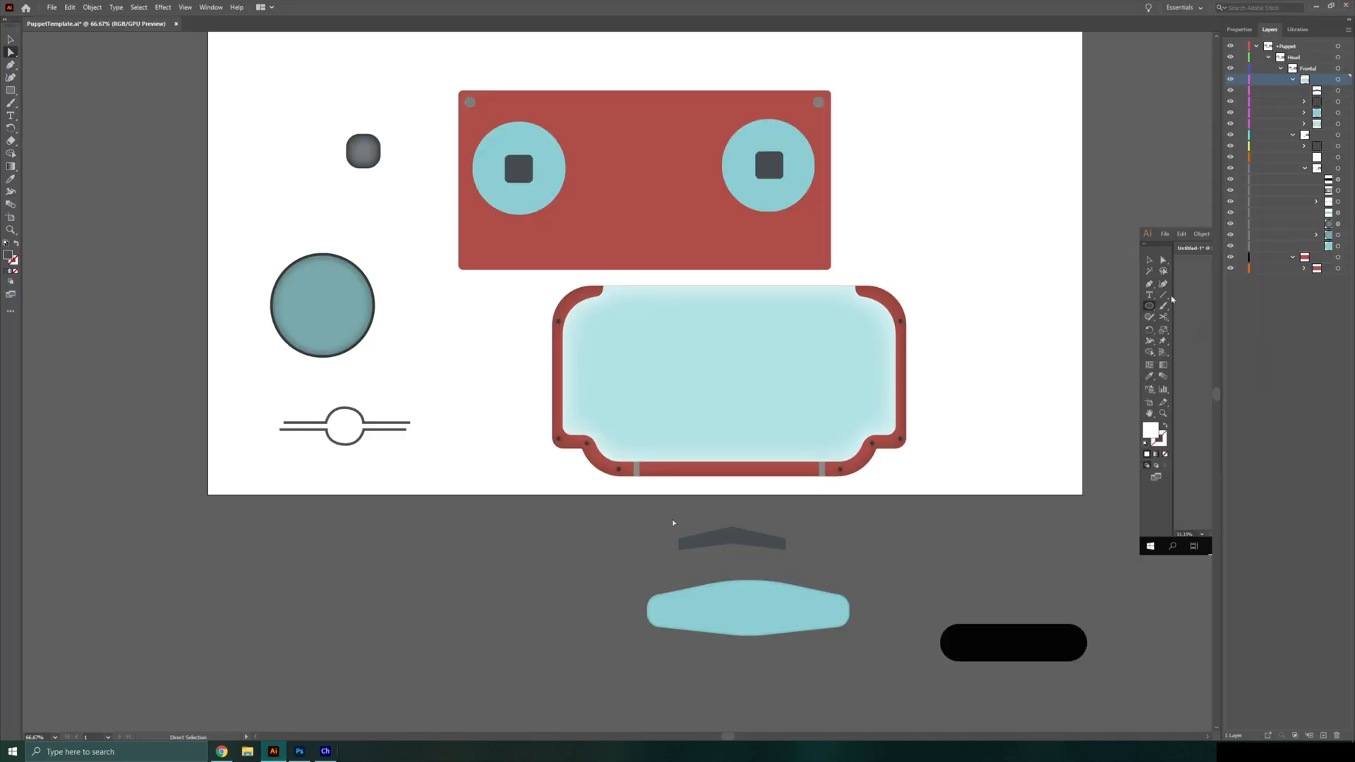
{"action": "left_click", "coordinate": [298, 751]}
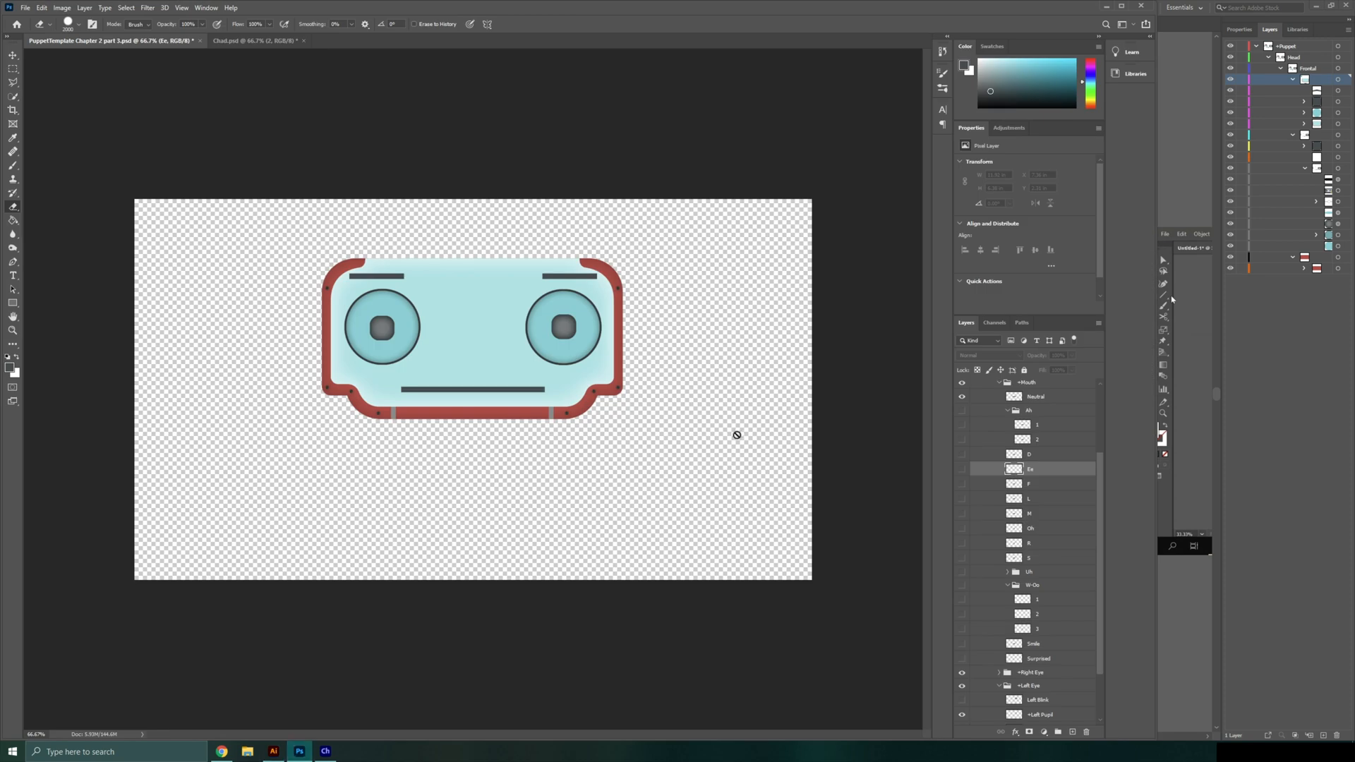
Review the lip-sync mouth layers, selecting the Uh group, then return to Character Animator.
{"action": "scroll", "scroll_direction": "down", "scroll_amount": 3}
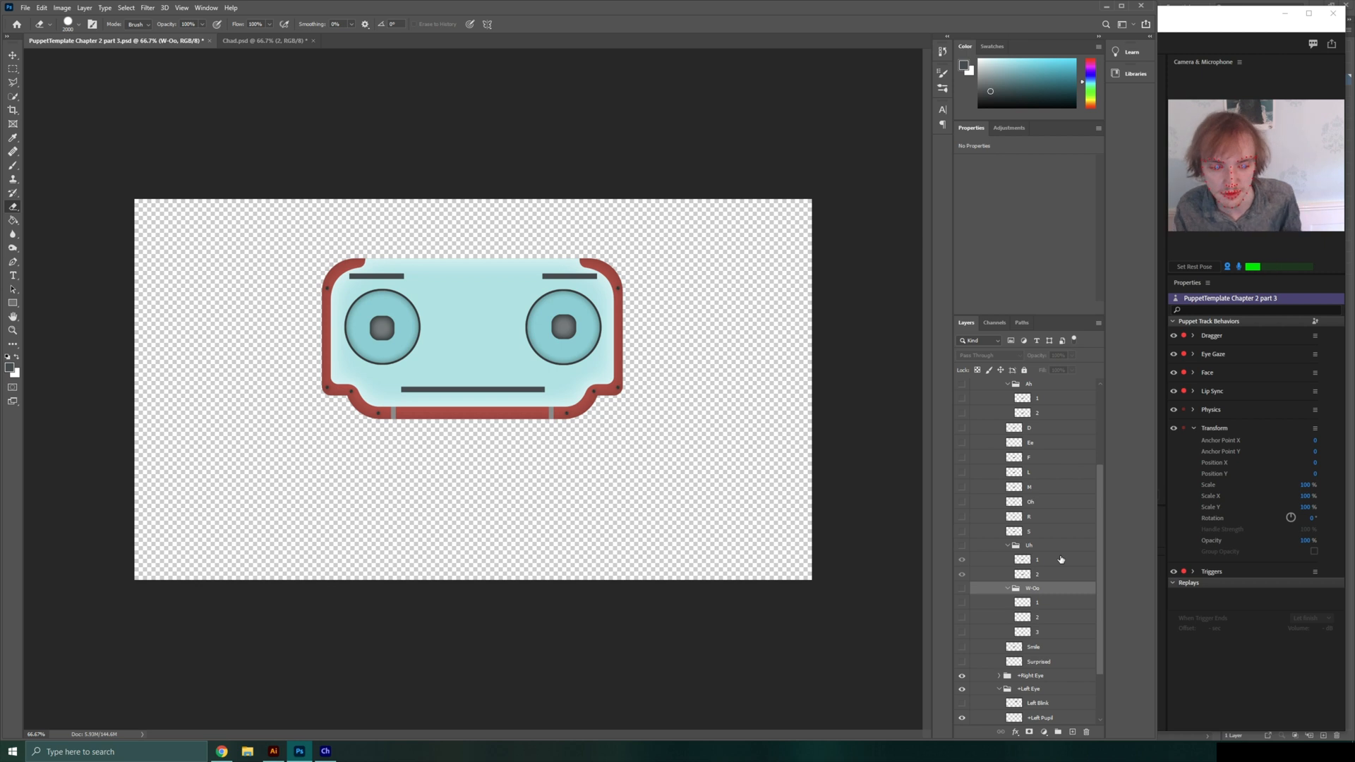
{"action": "left_click", "coordinate": [1041, 545]}
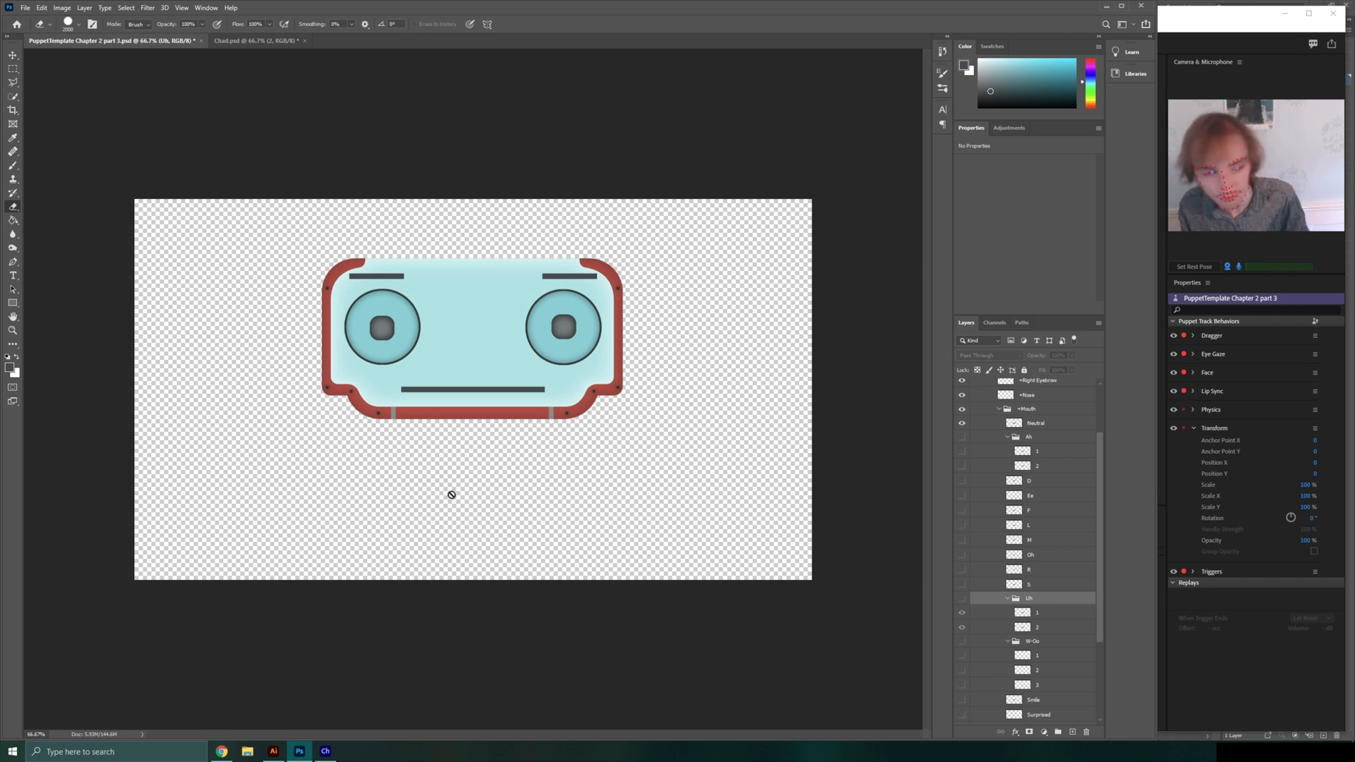
{"action": "left_click", "coordinate": [326, 751]}
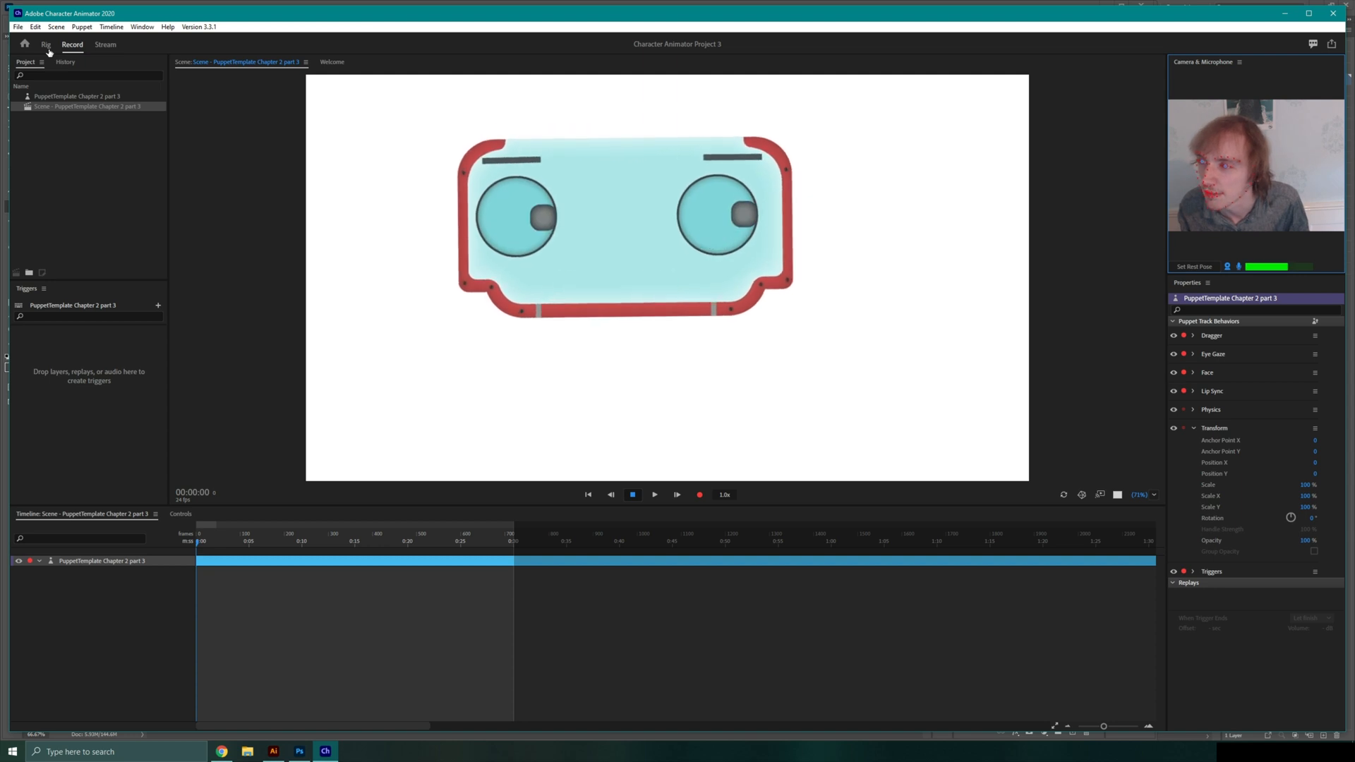
Enter Rig mode and select the Ah mouth group in the puppet panel.
{"action": "left_click", "coordinate": [45, 50]}
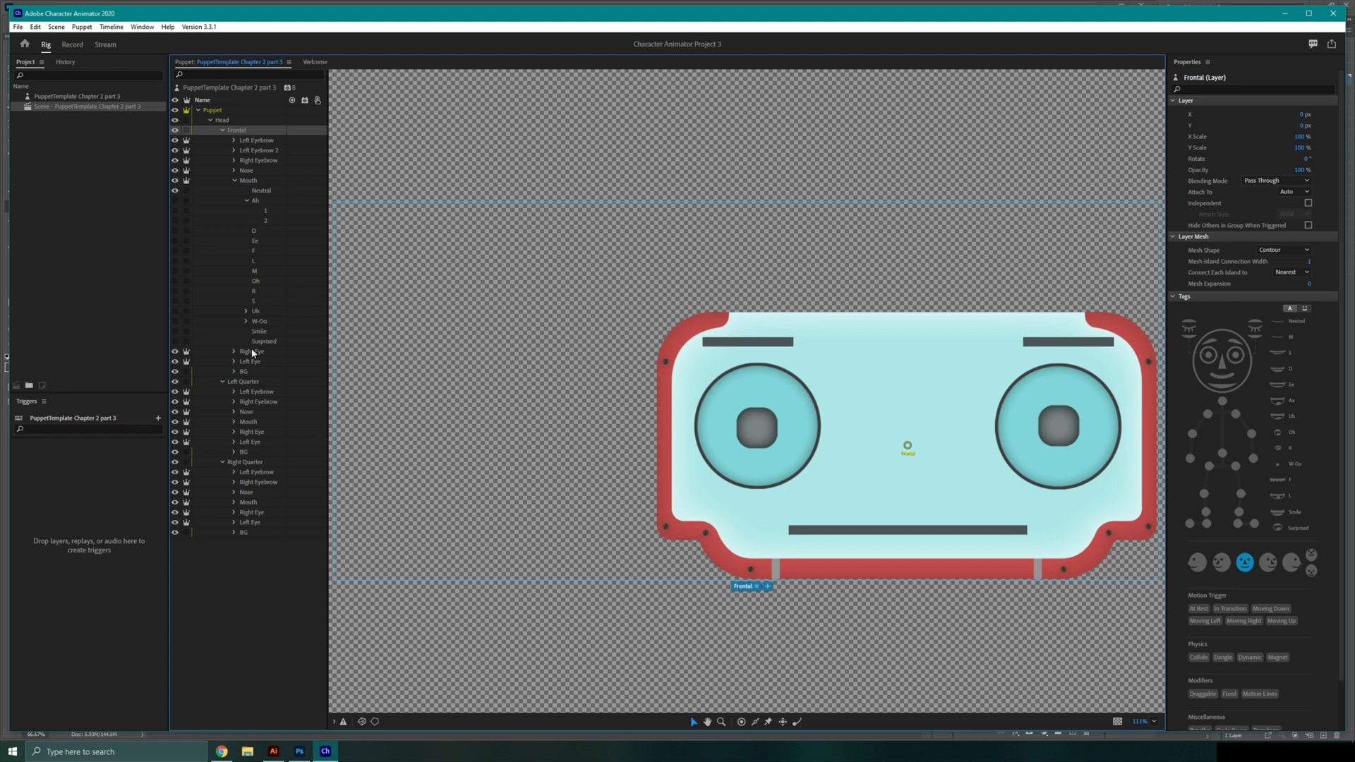
{"action": "mouse_move", "coordinate": [246, 190]}
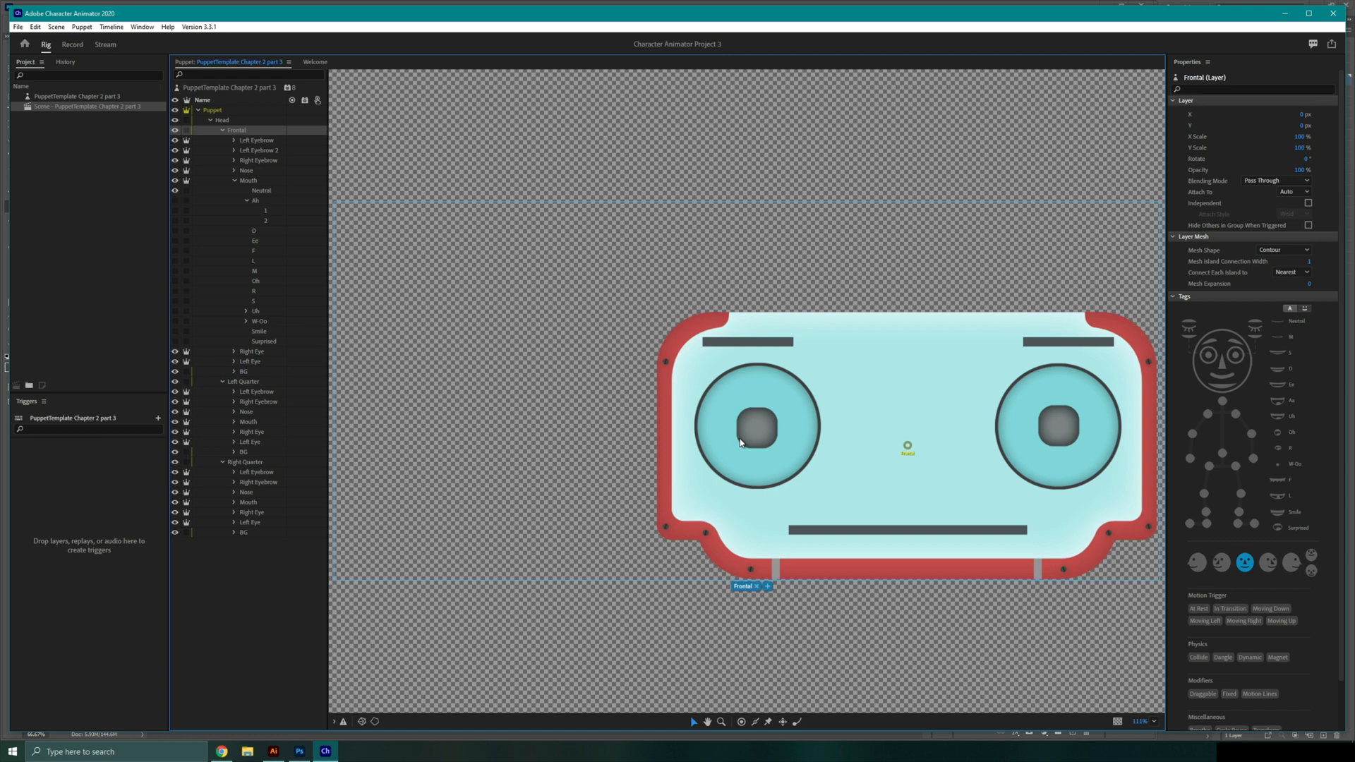
{"action": "mouse_move", "coordinate": [235, 218]}
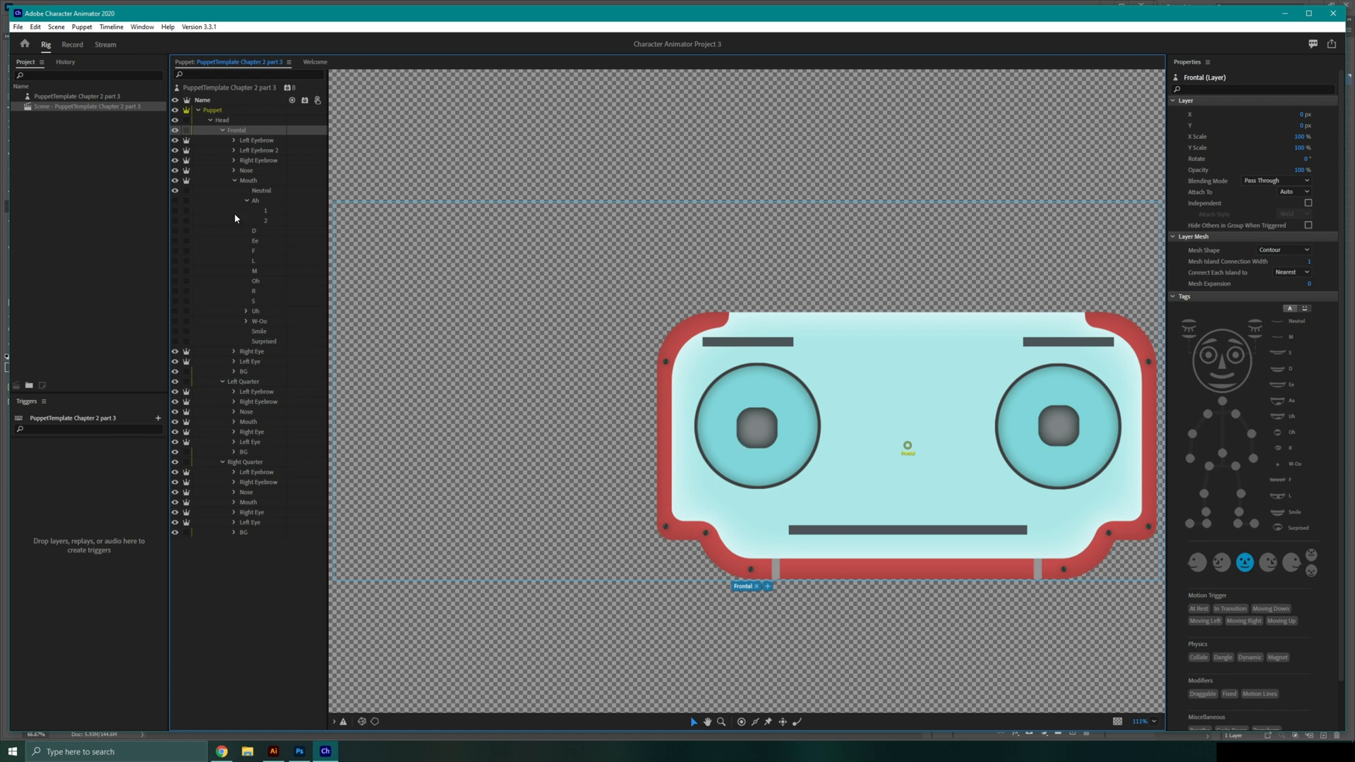
{"action": "left_click", "coordinate": [259, 199]}
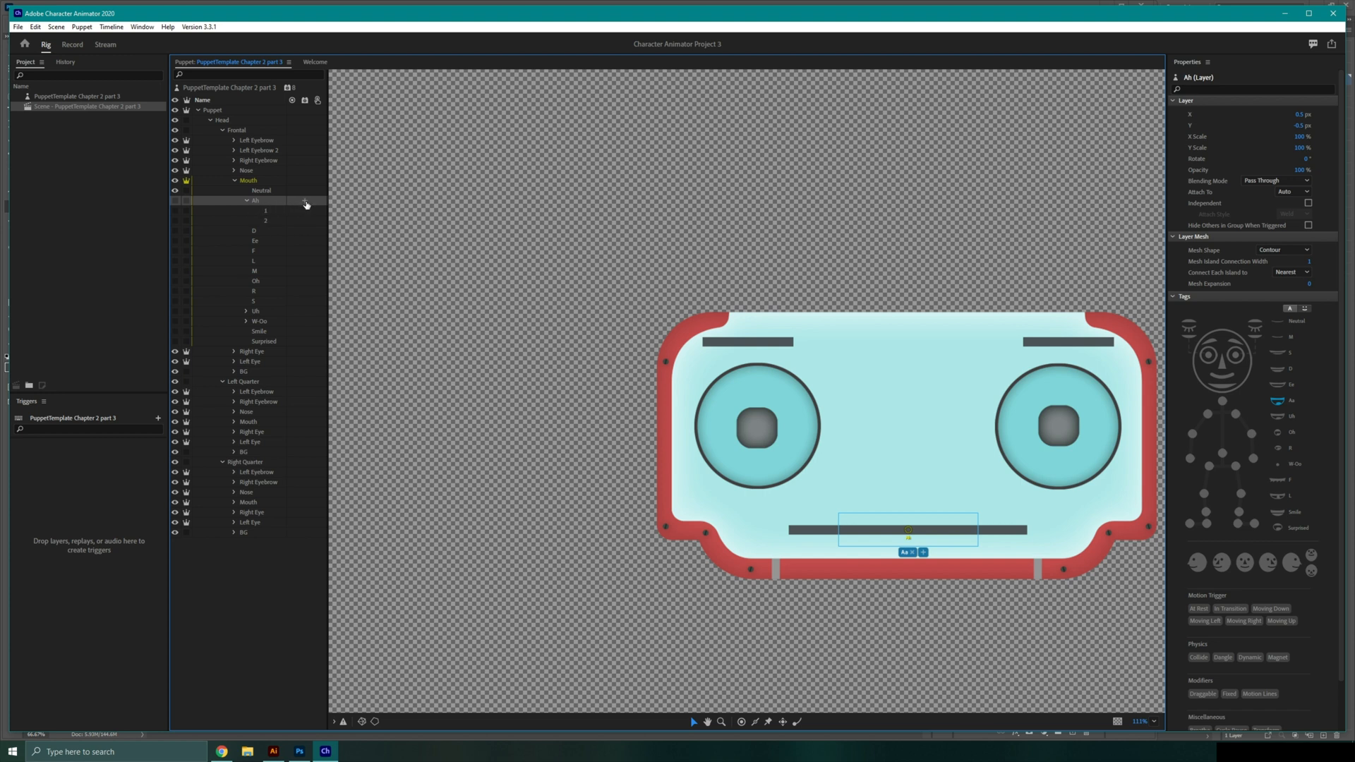
{"action": "mouse_move", "coordinate": [290, 100]}
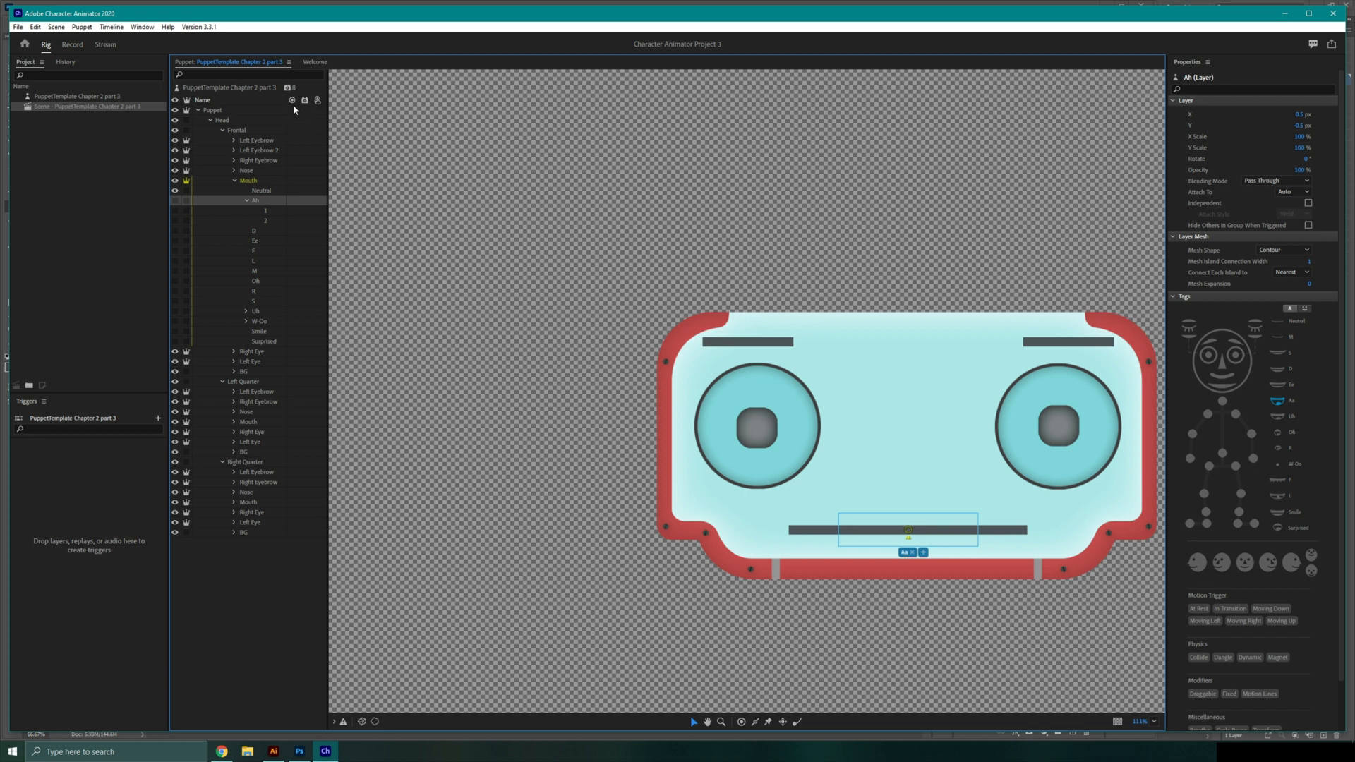
{"action": "mouse_move", "coordinate": [304, 101]}
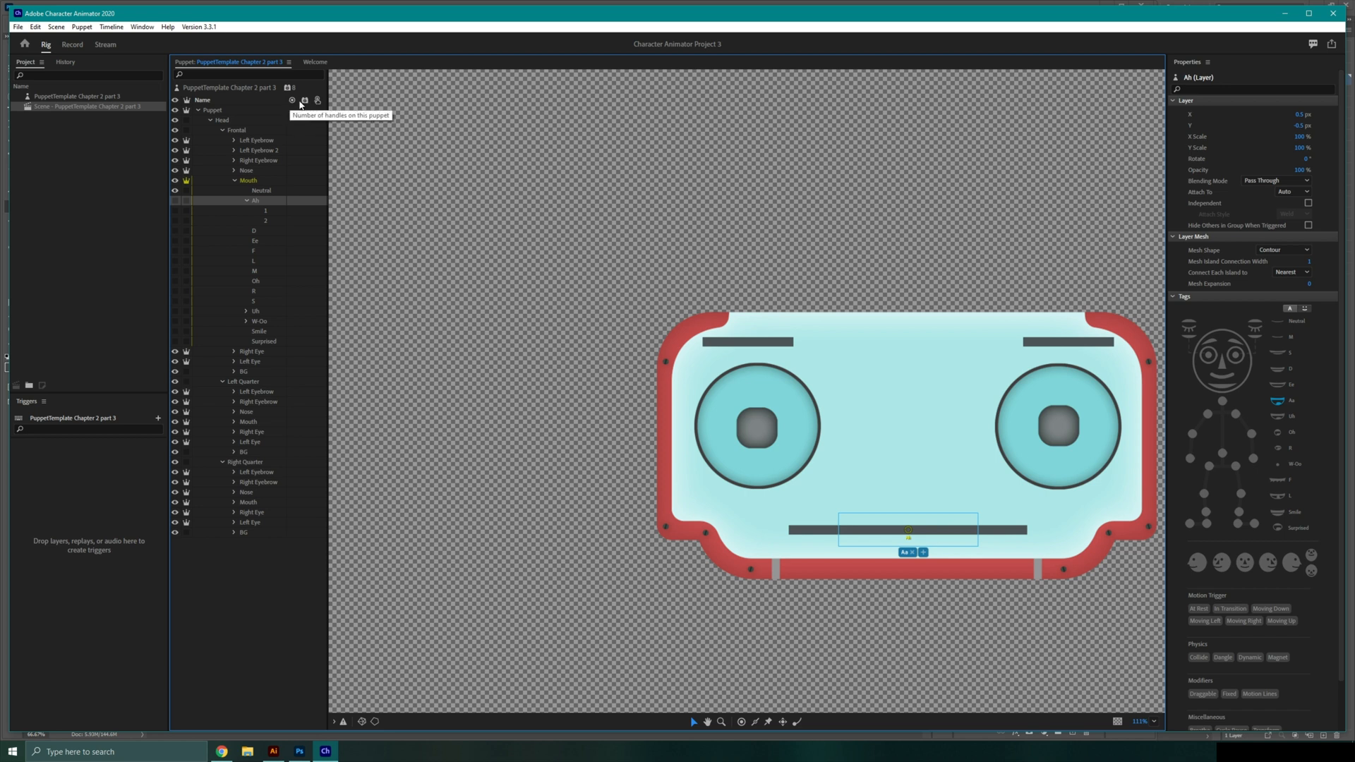
{"action": "mouse_move", "coordinate": [321, 103]}
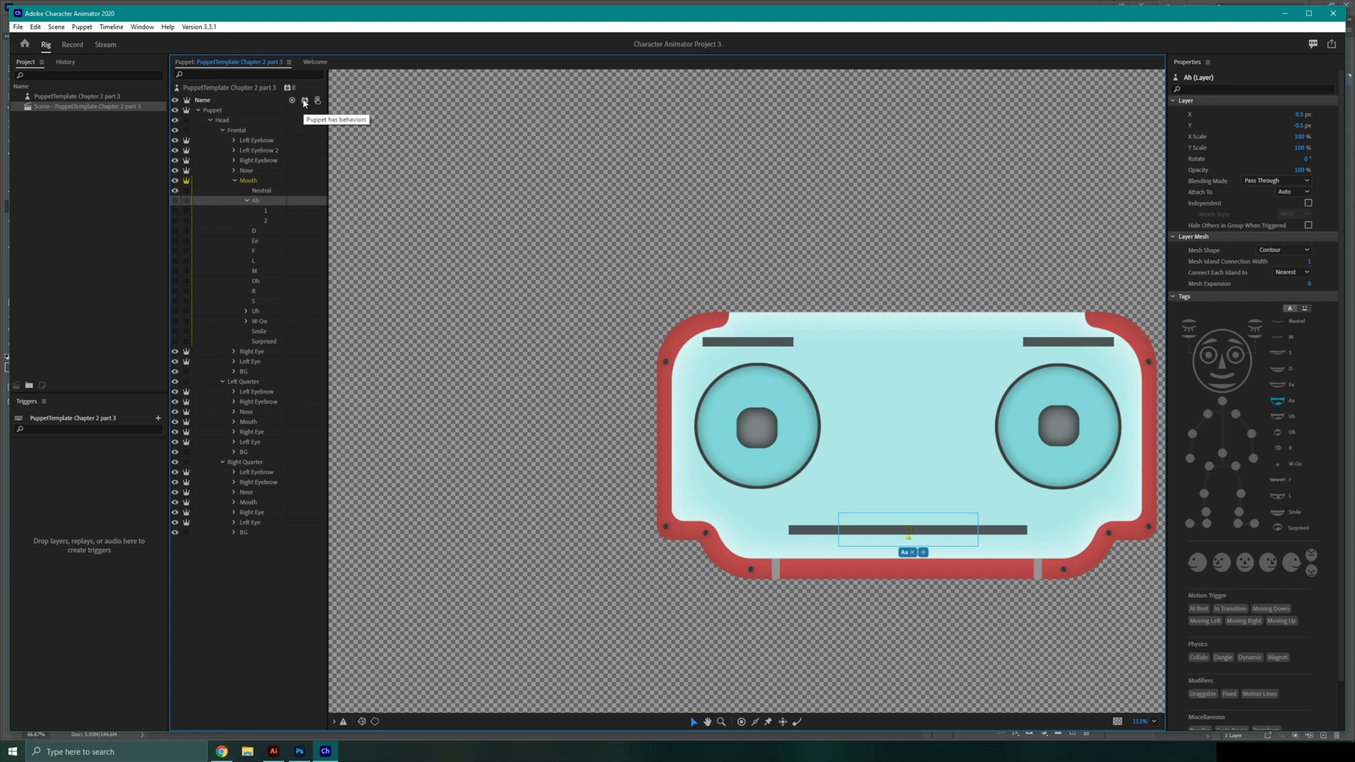
{"action": "mouse_move", "coordinate": [982, 535]}
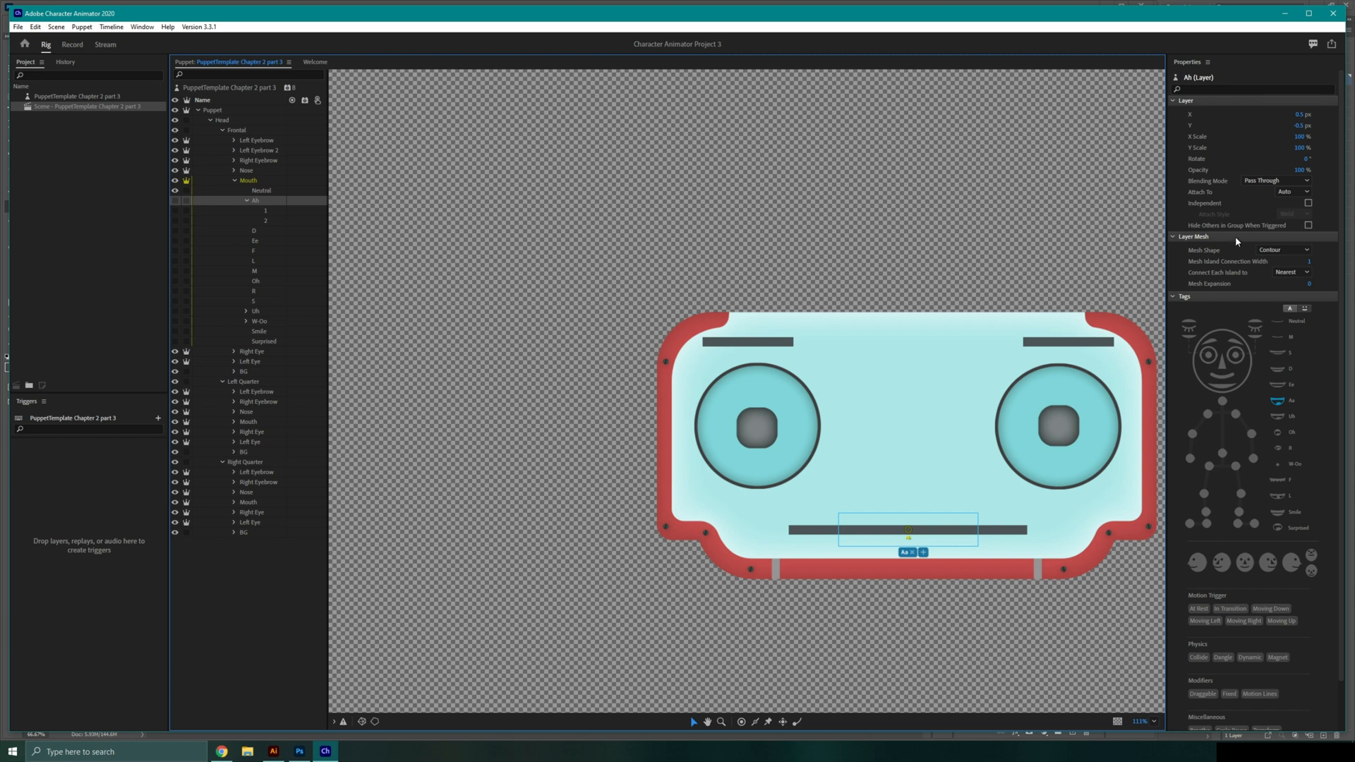
Add Cycle Layers to the Ah group, with Cycle set to Once and Hold on Last Layer on.
{"action": "scroll", "scroll_direction": "down", "scroll_amount": 3}
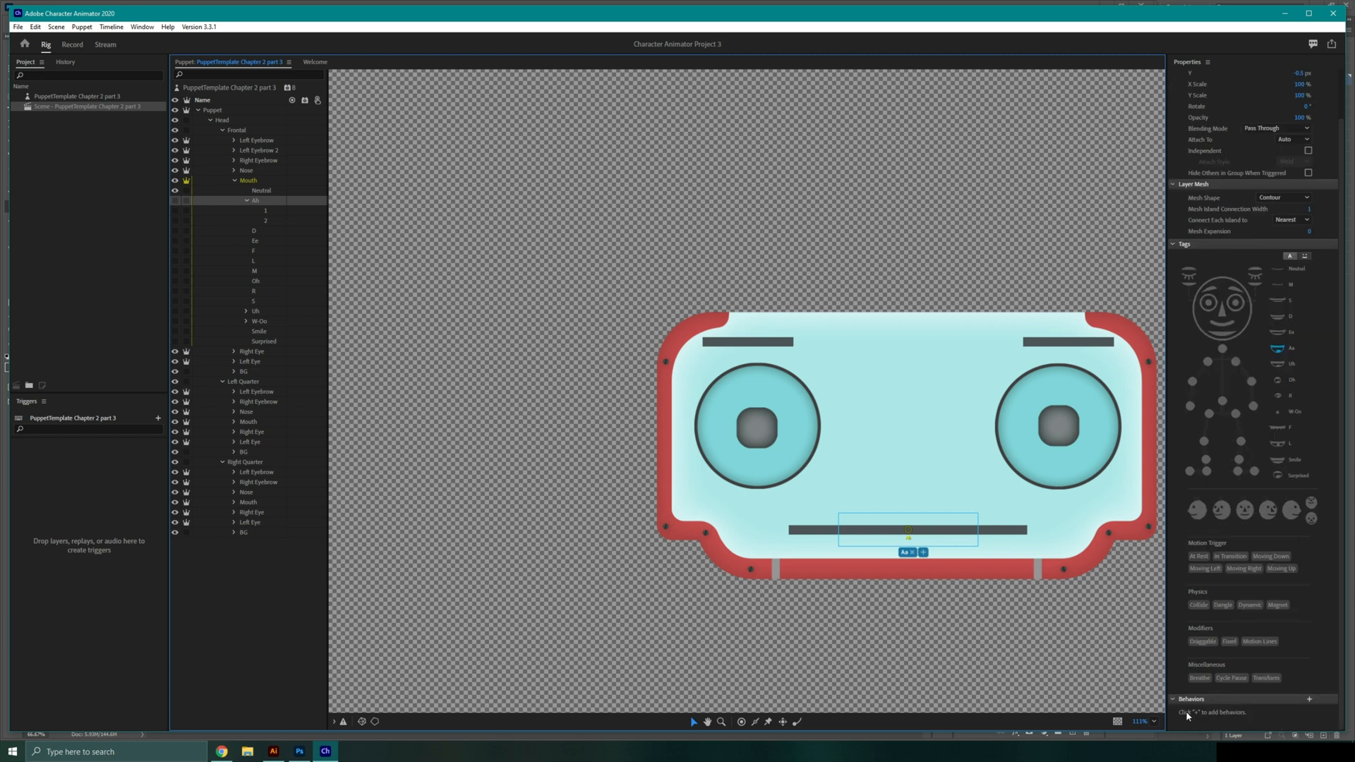
{"action": "left_click", "coordinate": [1309, 698]}
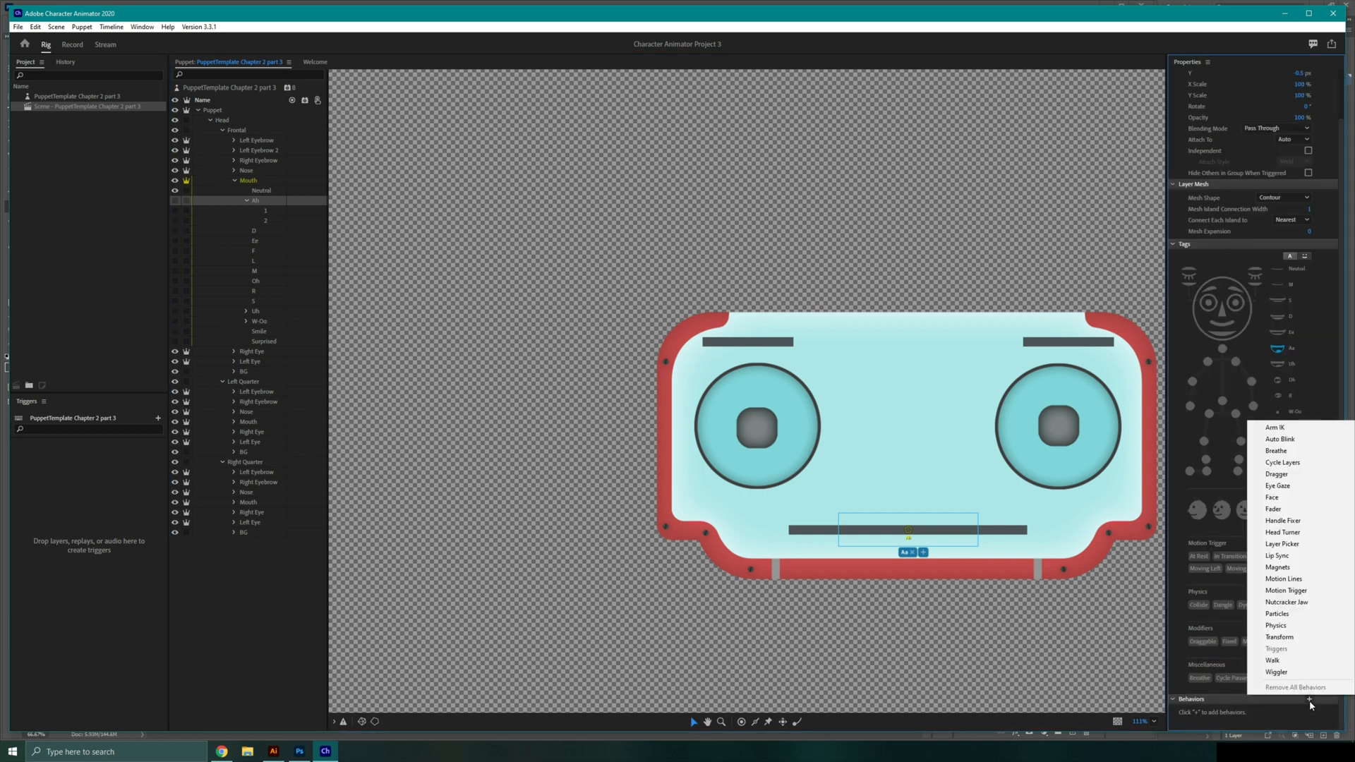
{"action": "left_click", "coordinate": [1281, 462]}
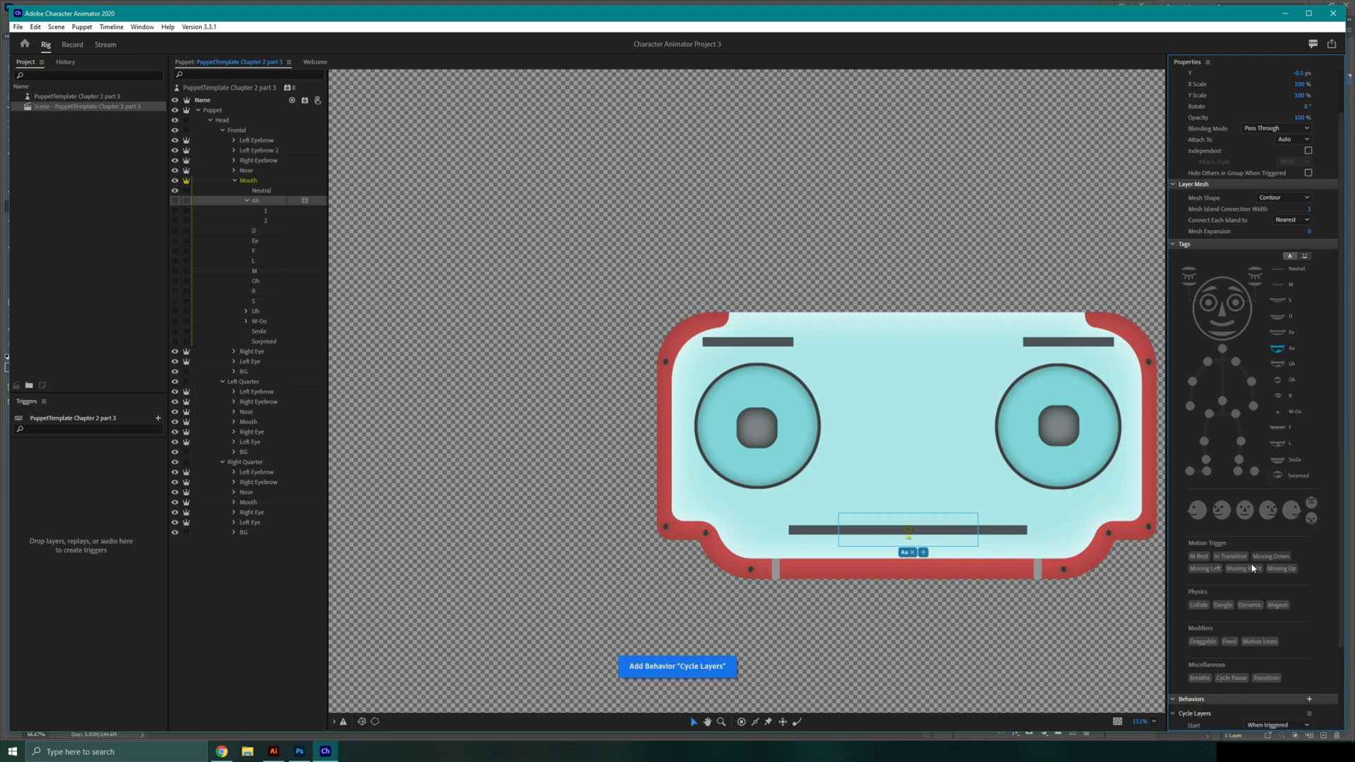
{"action": "left_click", "coordinate": [678, 666]}
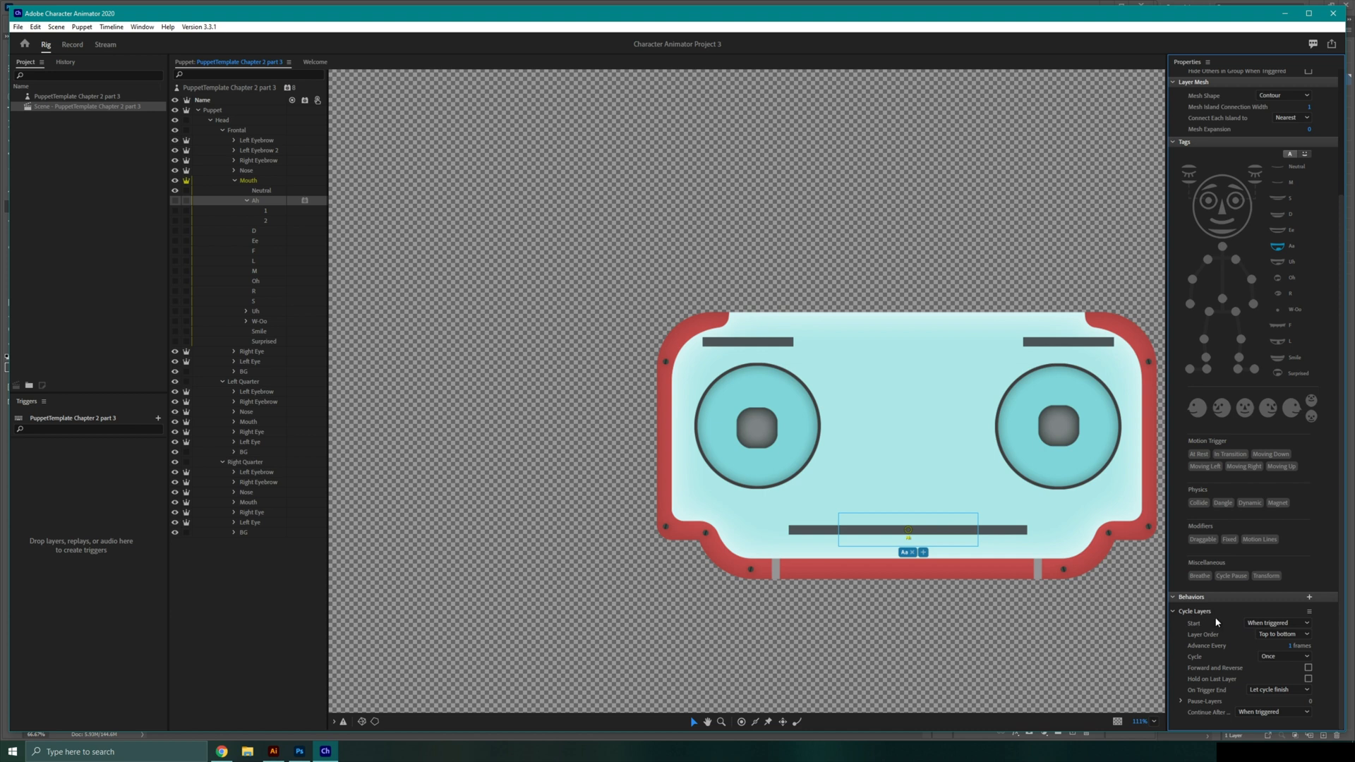
{"action": "mouse_move", "coordinate": [1204, 646]}
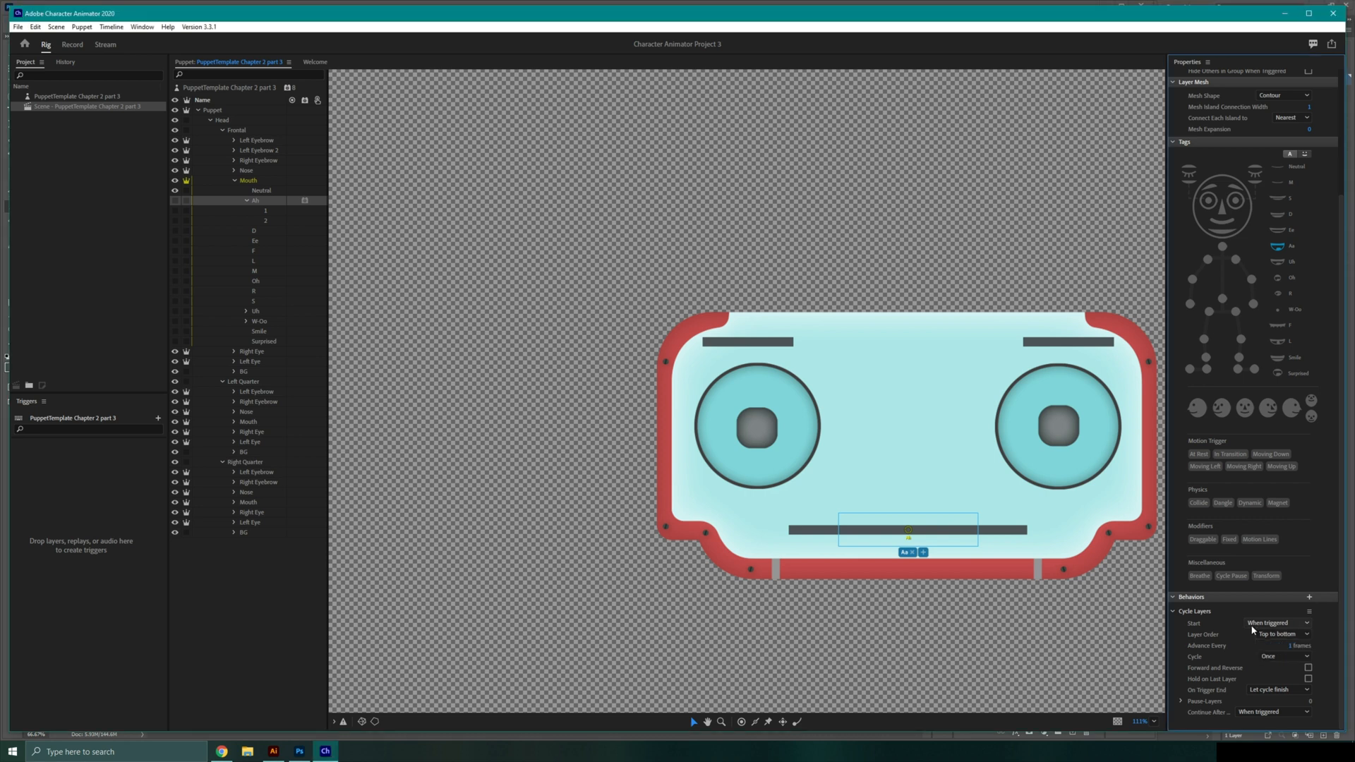
{"action": "mouse_move", "coordinate": [1209, 650]}
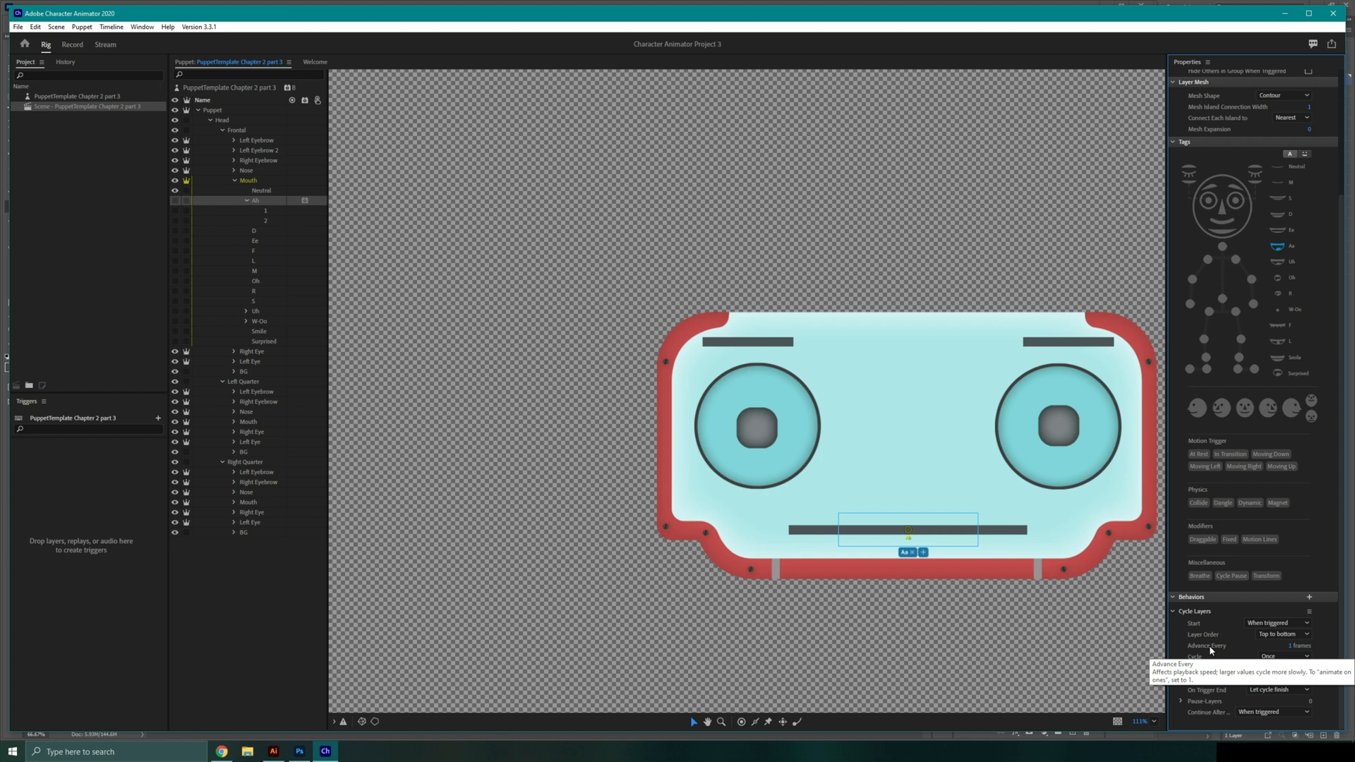
{"action": "left_click", "coordinate": [1279, 657]}
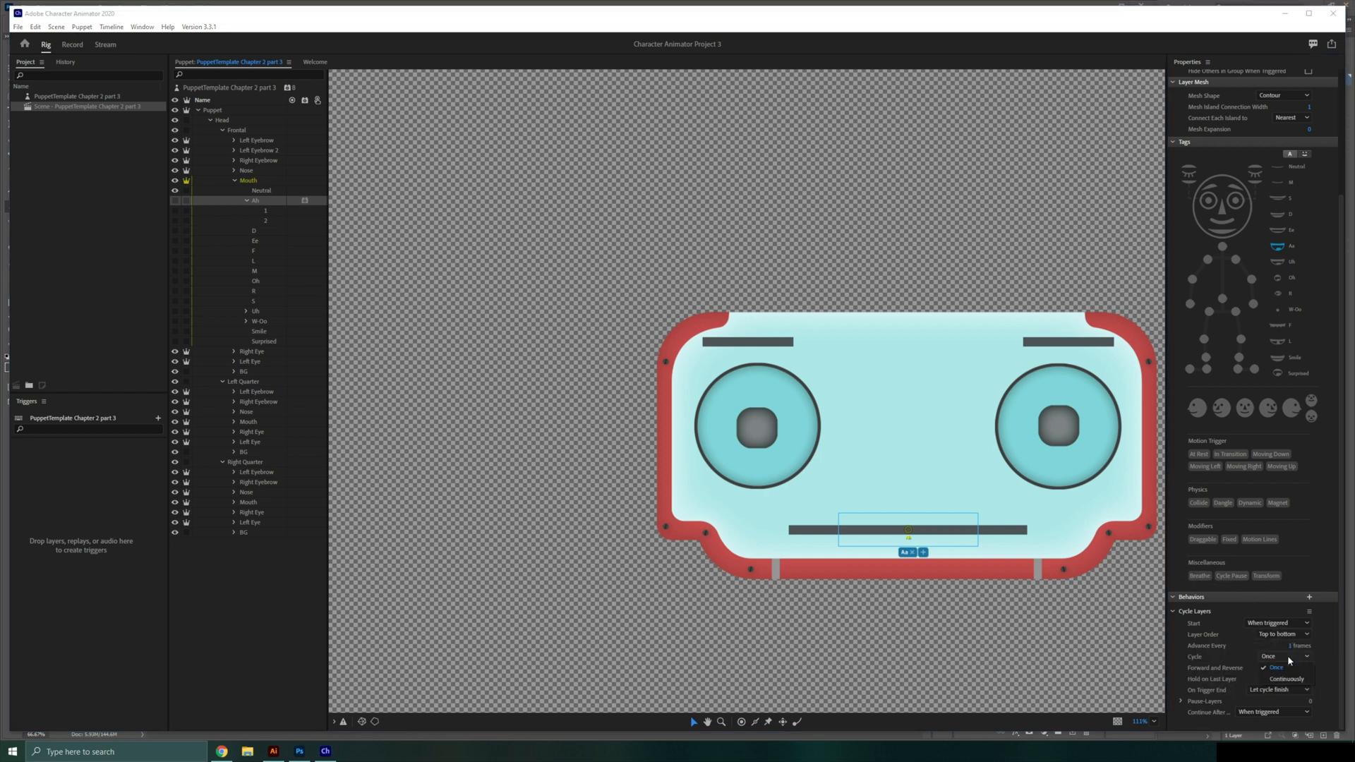
{"action": "left_click", "coordinate": [1275, 667]}
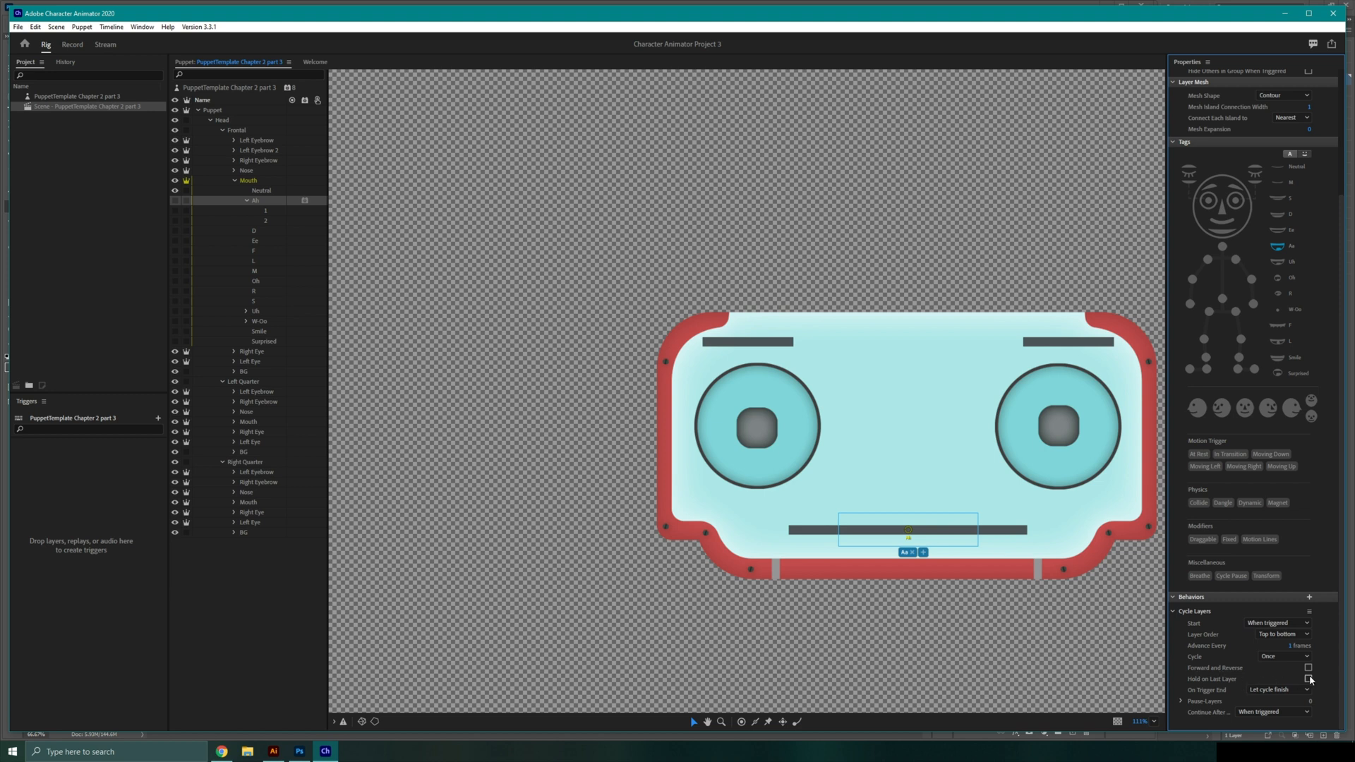
{"action": "left_click", "coordinate": [1307, 679]}
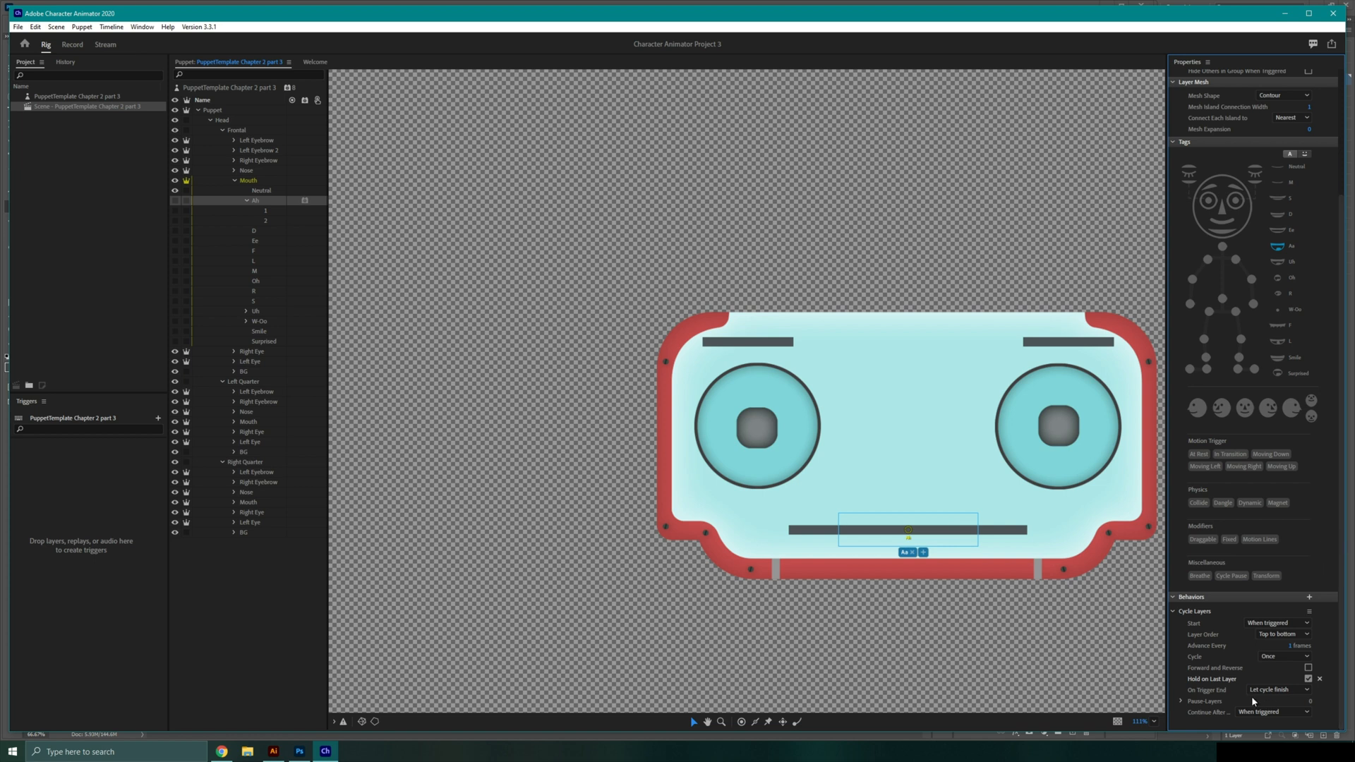
{"action": "mouse_move", "coordinate": [1270, 689]}
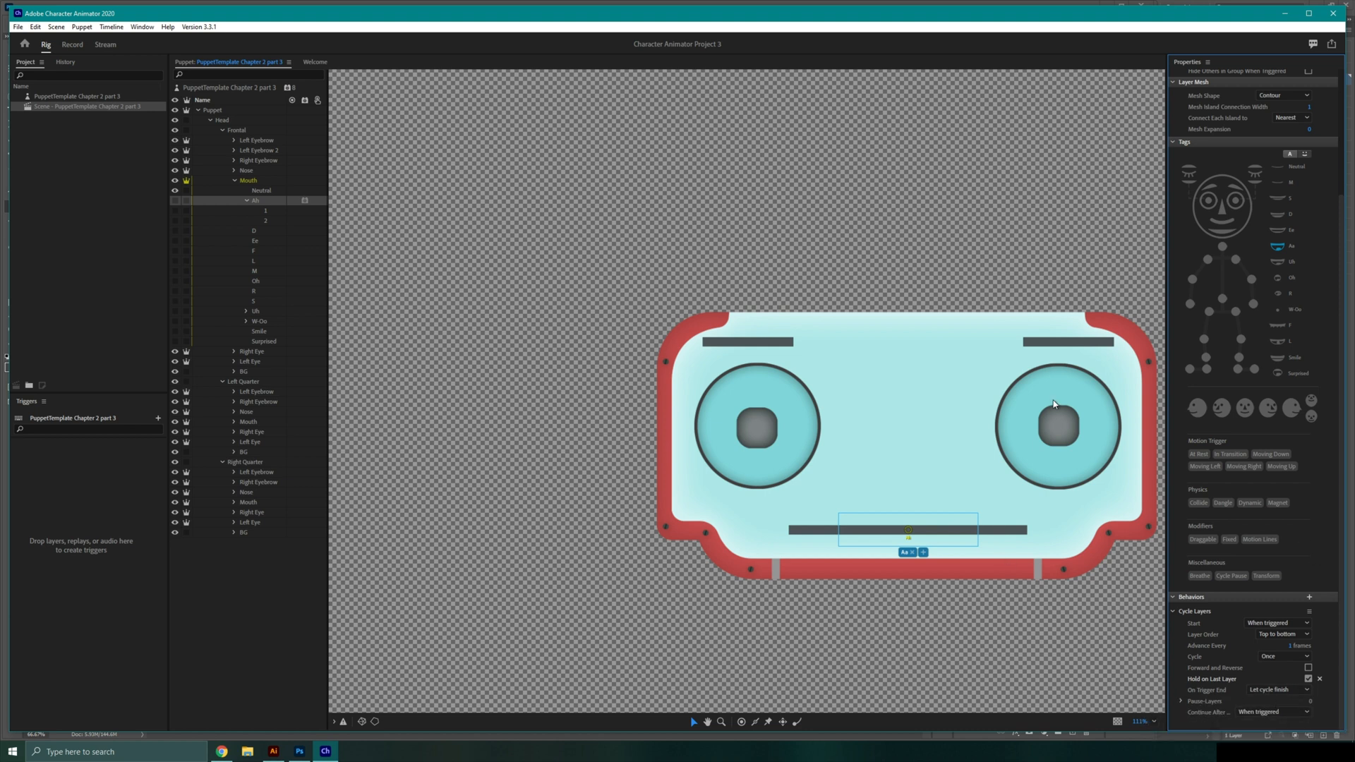
Turn on Hold on Last Layer for Uh, and give W-Oo Cycle Layers holding its last layer.
{"action": "left_click", "coordinate": [254, 311]}
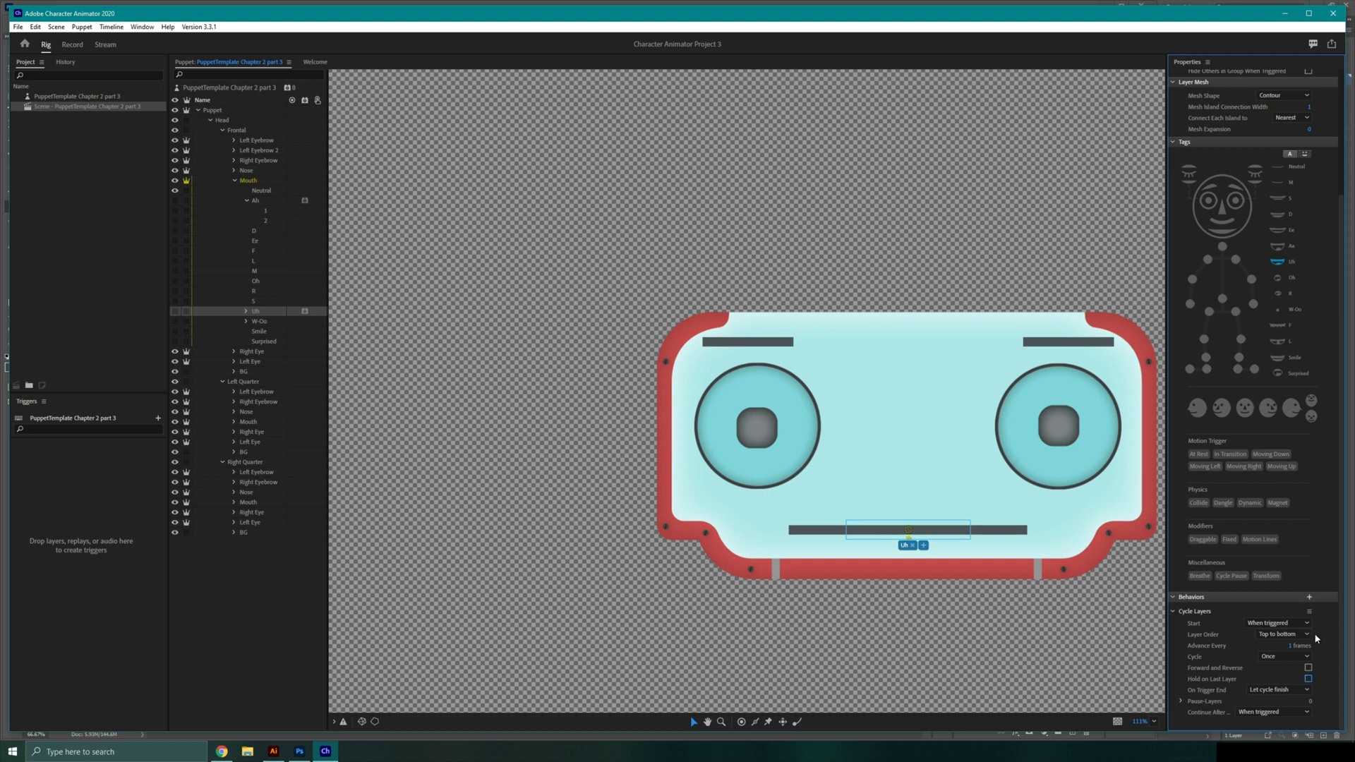
{"action": "left_click", "coordinate": [1303, 678]}
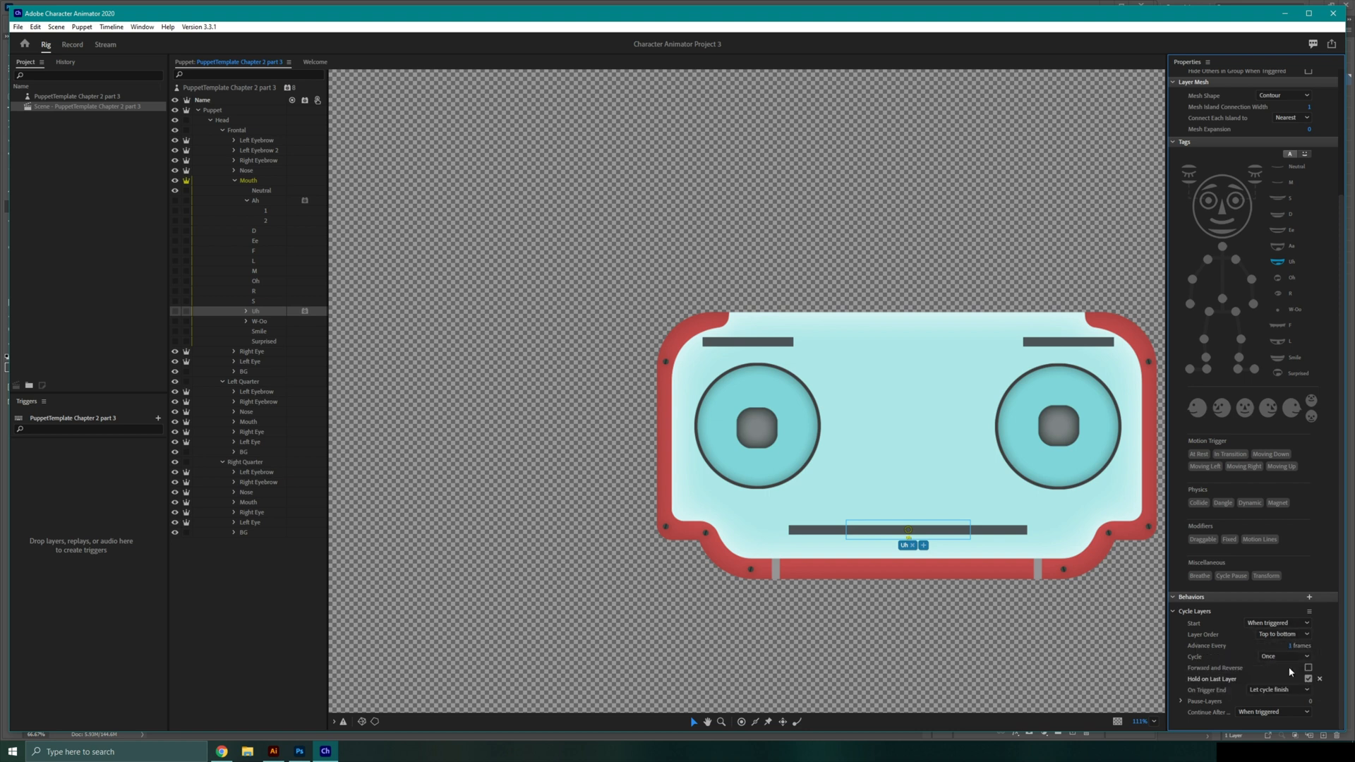
{"action": "mouse_move", "coordinate": [357, 291]}
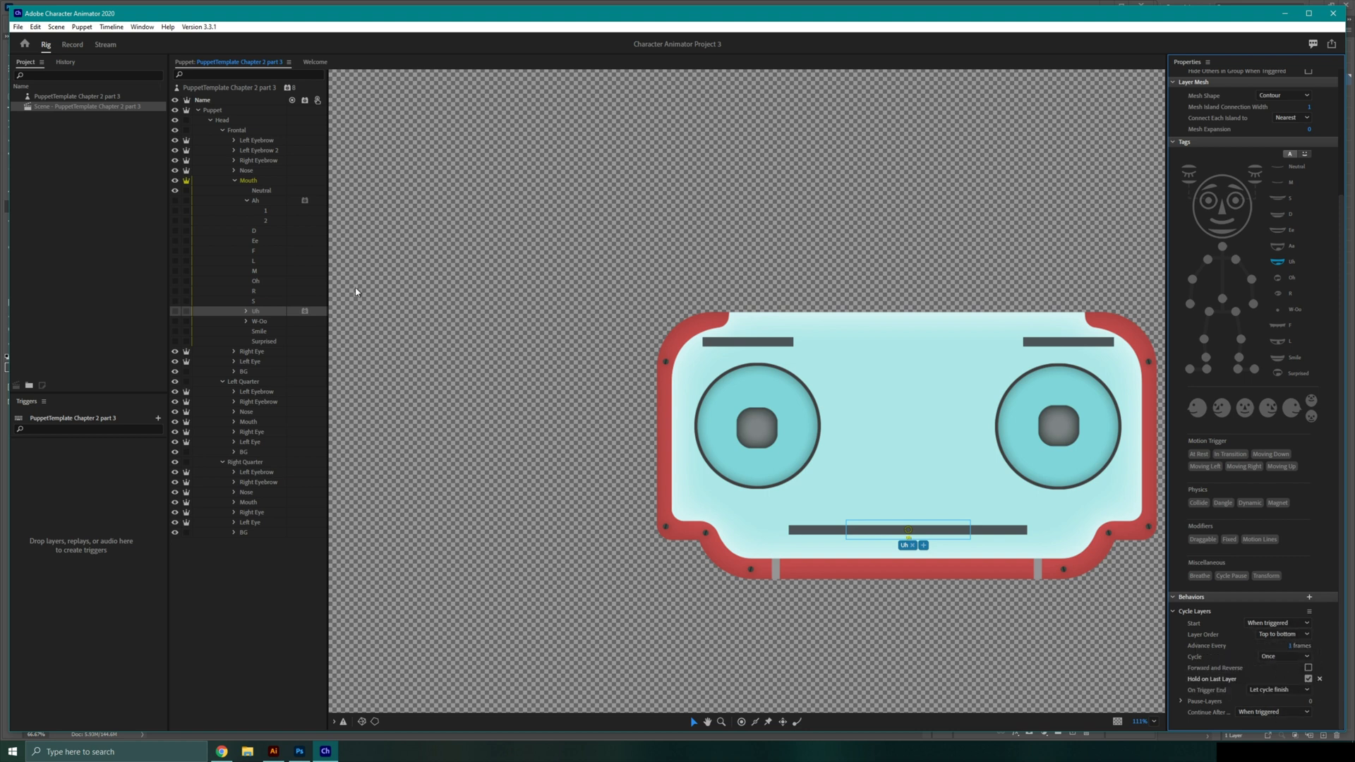
{"action": "left_click", "coordinate": [259, 321]}
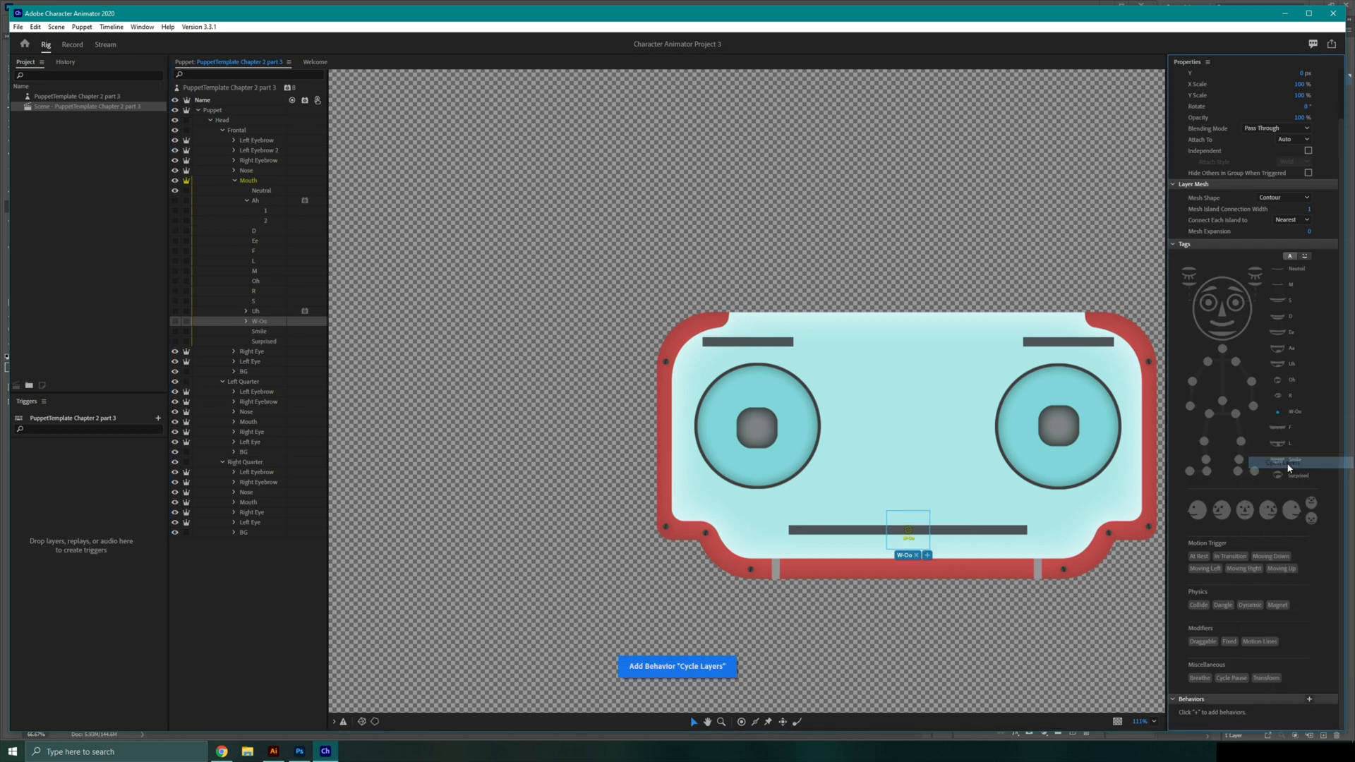
{"action": "left_click", "coordinate": [677, 666]}
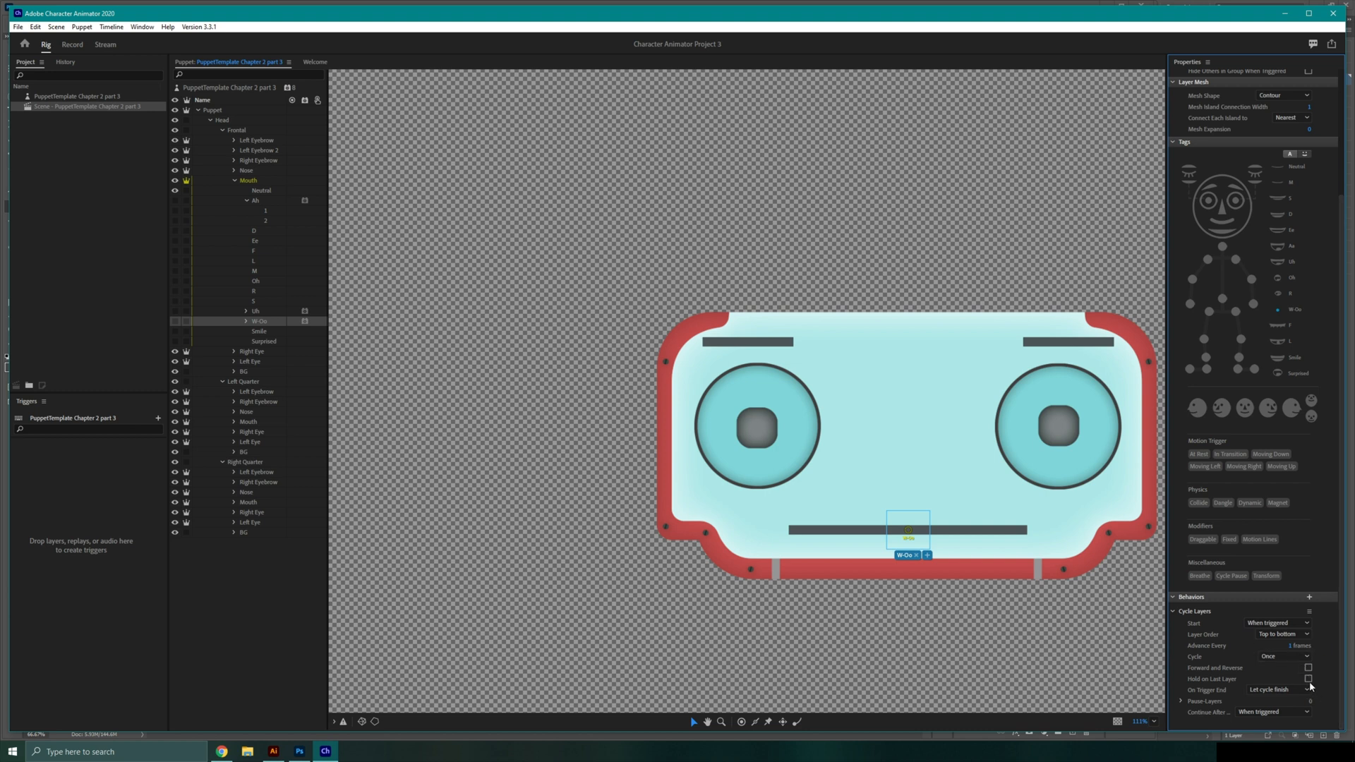
{"action": "left_click", "coordinate": [1307, 679]}
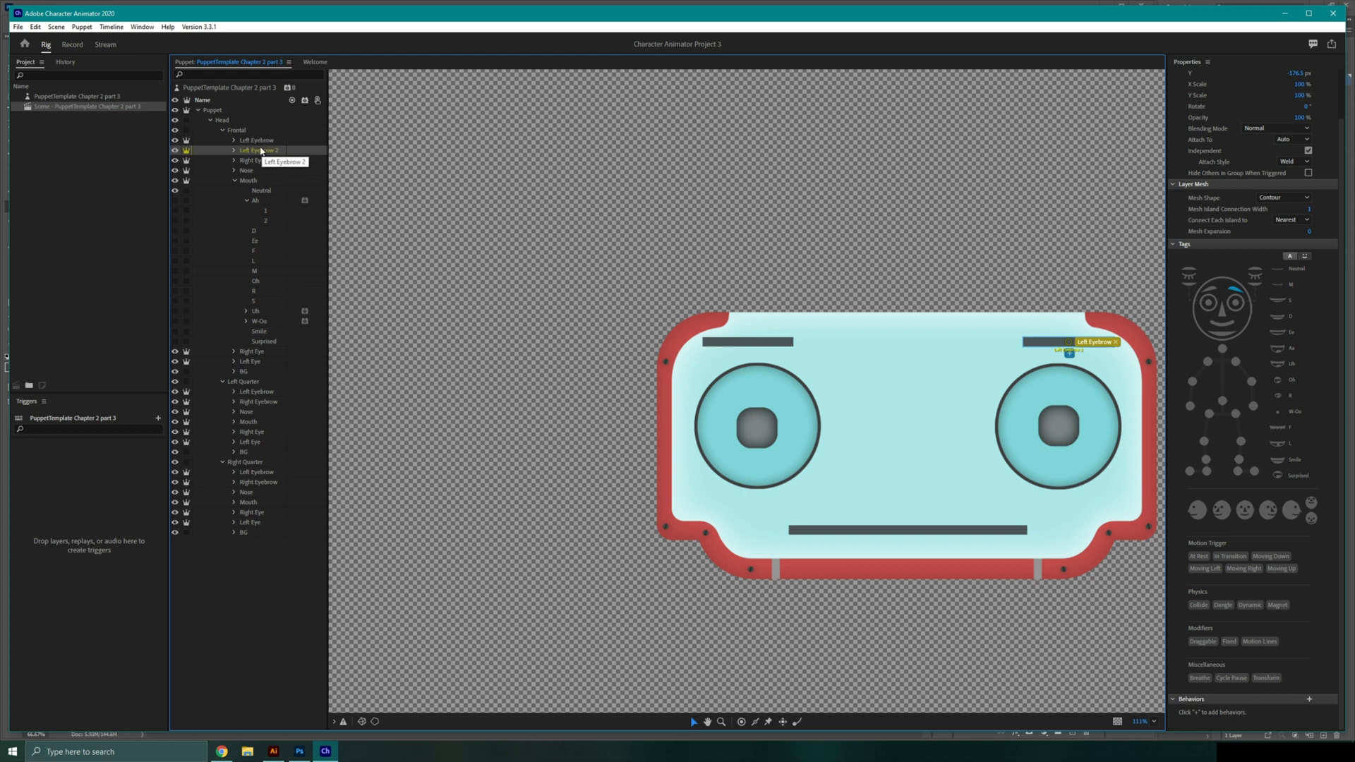
{"action": "left_click", "coordinate": [257, 139]}
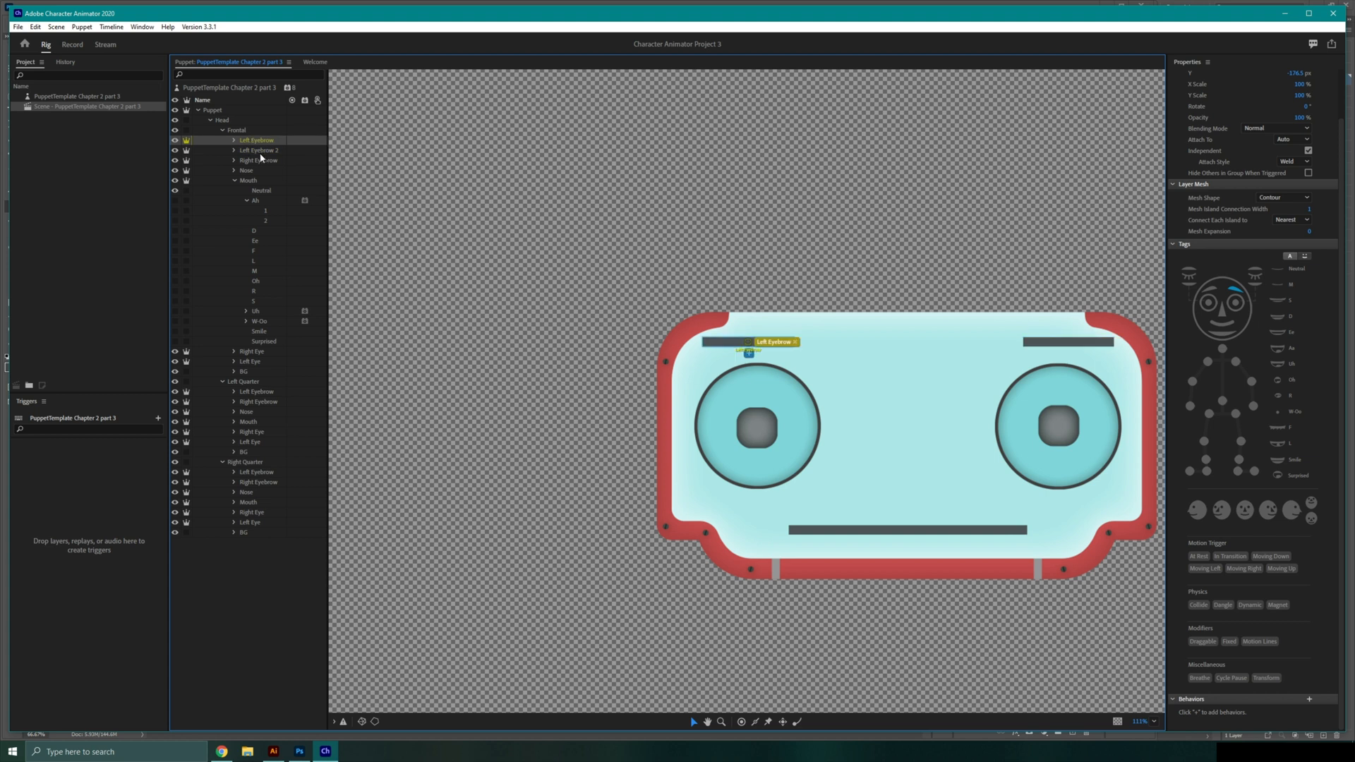
{"action": "left_click", "coordinate": [259, 150]}
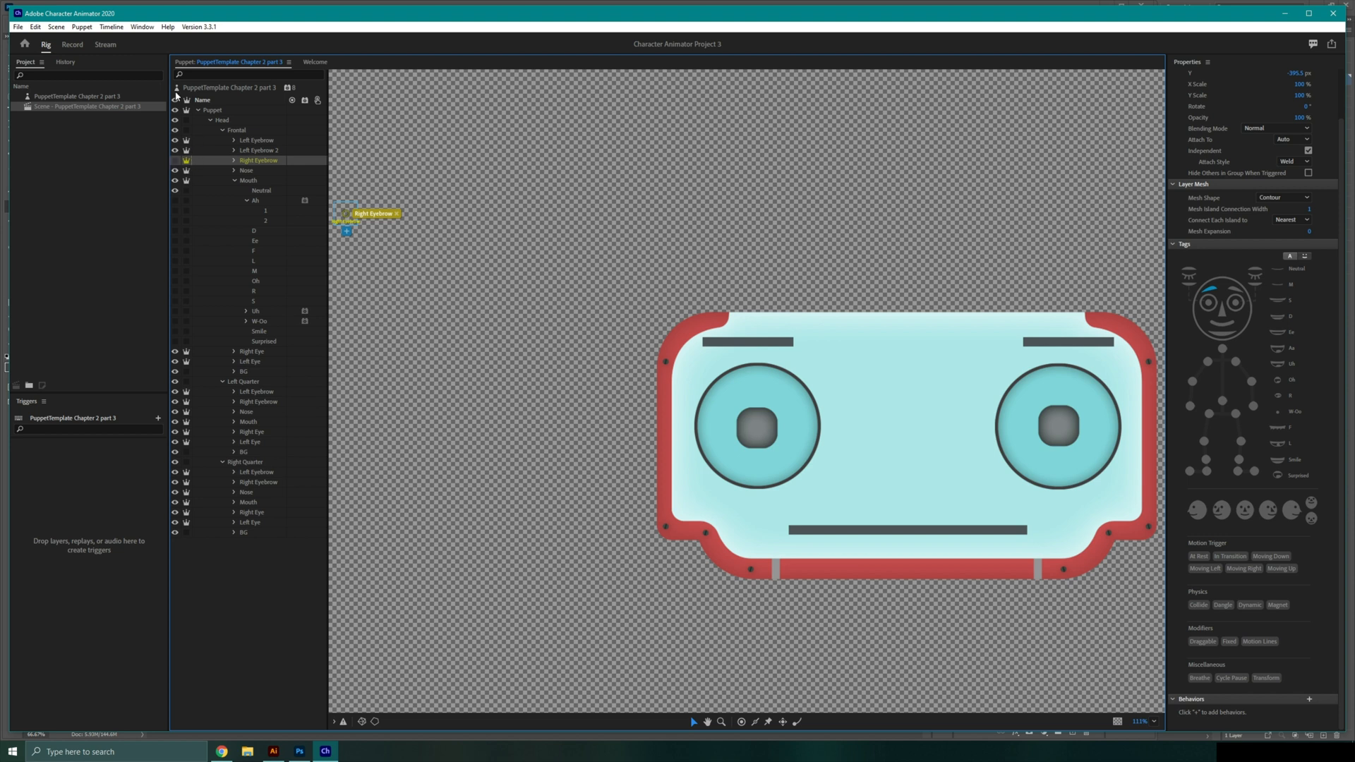
{"action": "left_click", "coordinate": [73, 64]}
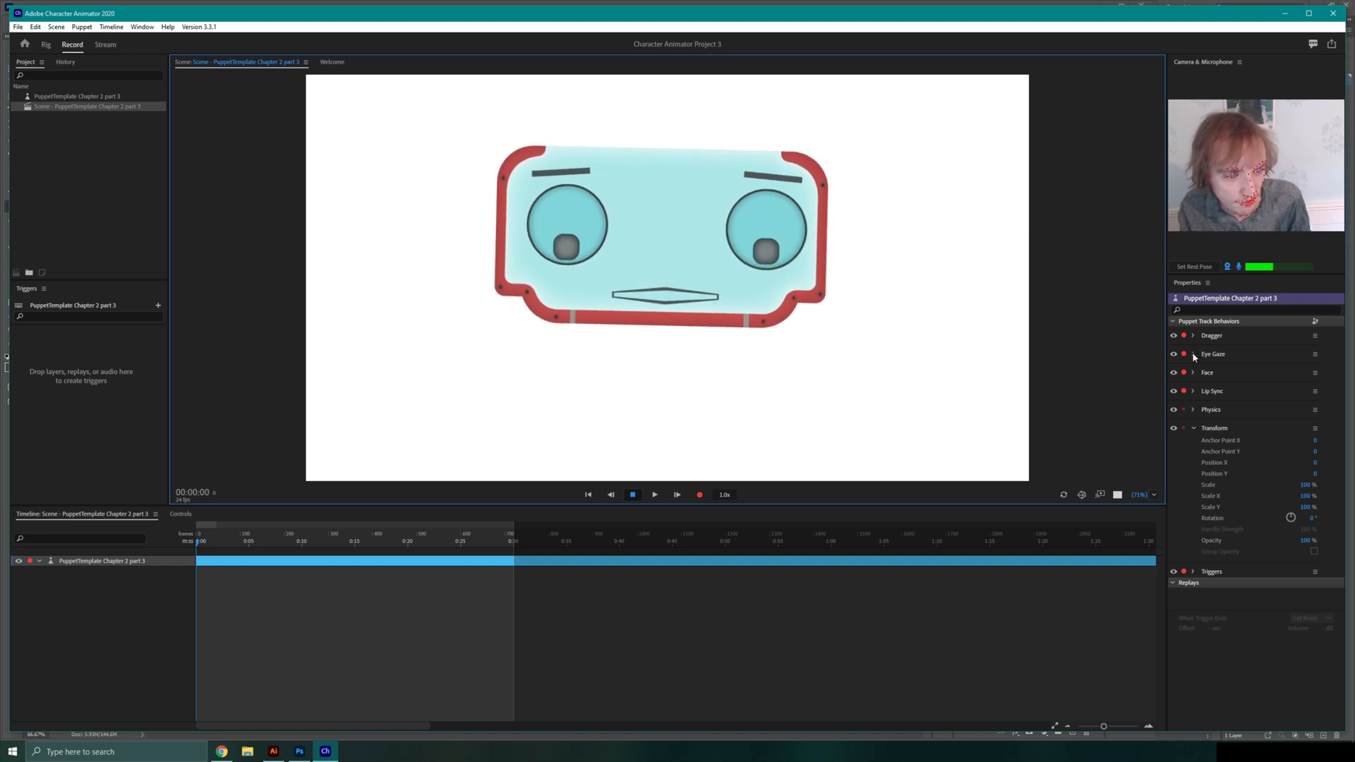
Expand Eye Gaze (smoothing 23%, camera strength 46%), then expand the Face behavior settings.
{"action": "left_click", "coordinate": [1192, 354]}
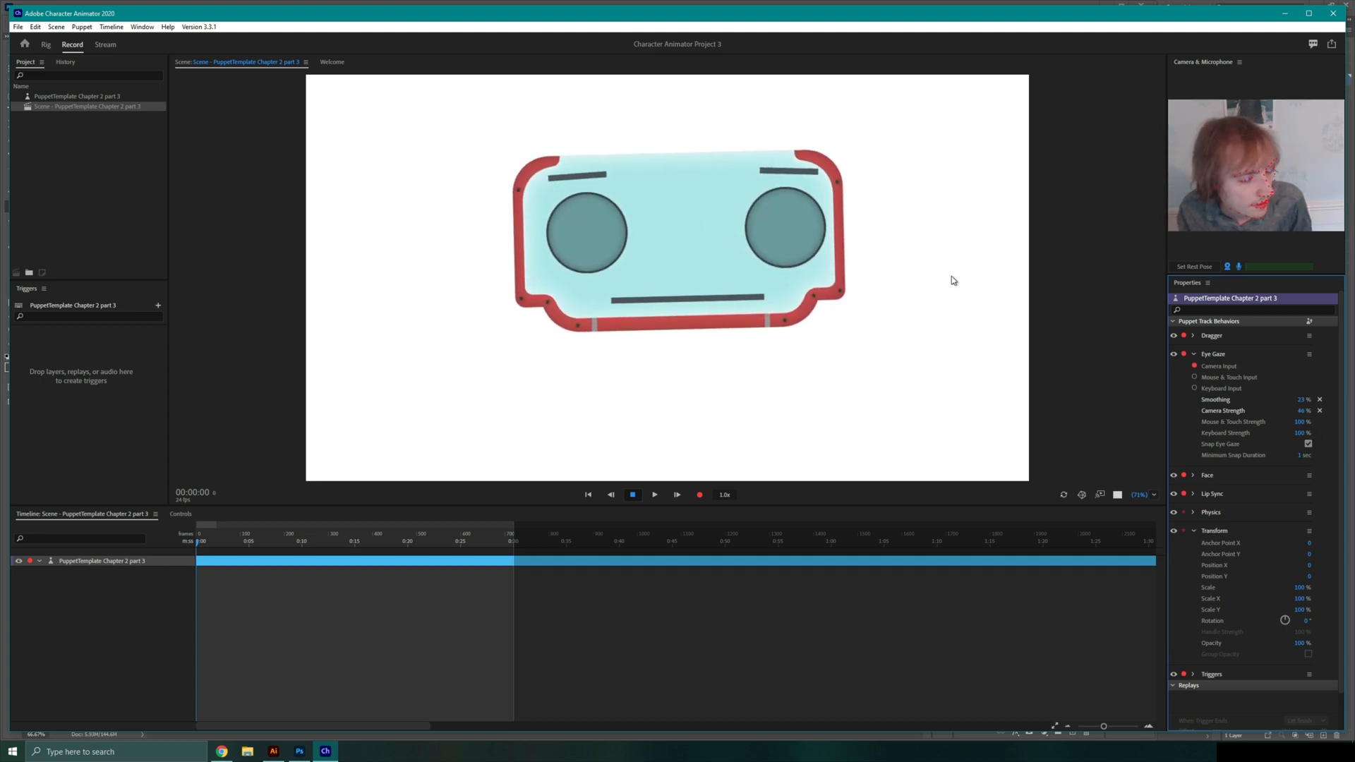
{"action": "left_click", "coordinate": [1193, 474]}
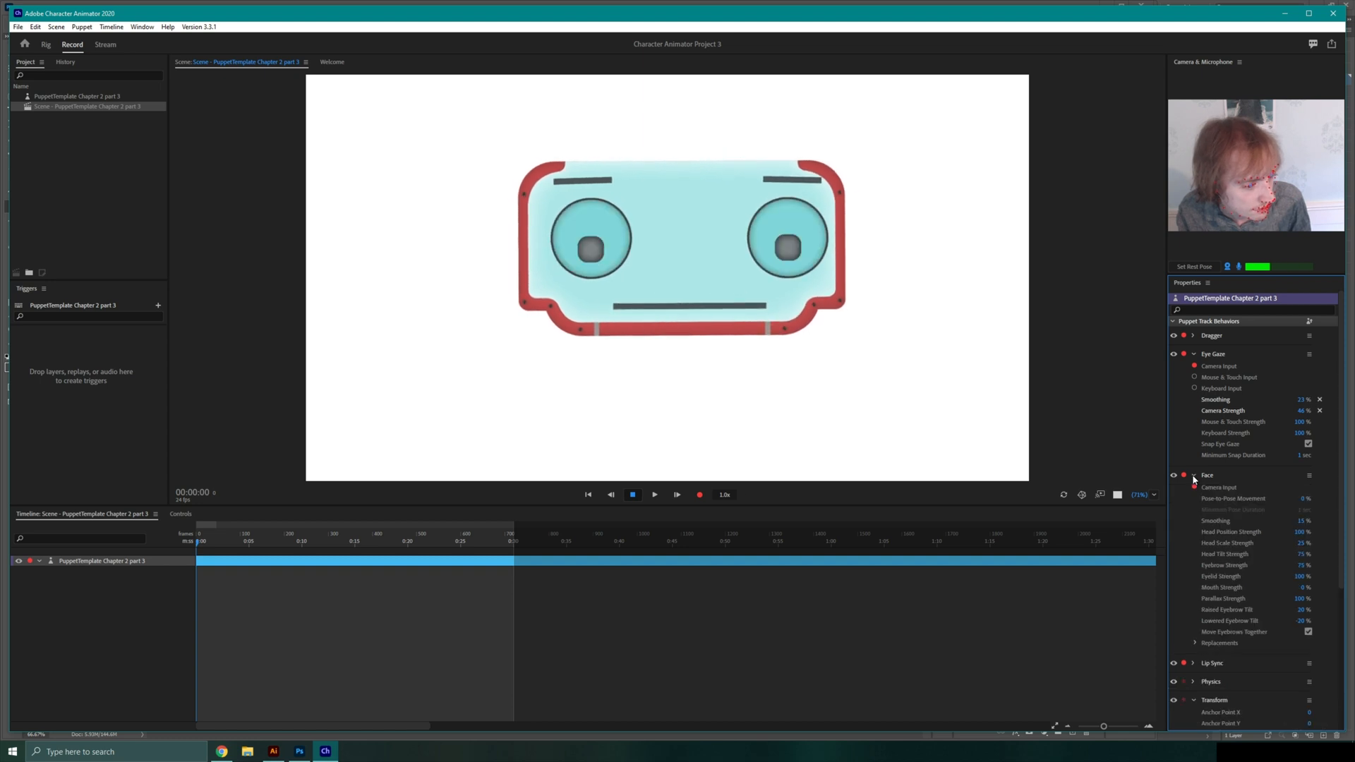
{"action": "scroll", "scroll_direction": "down", "scroll_amount": 3}
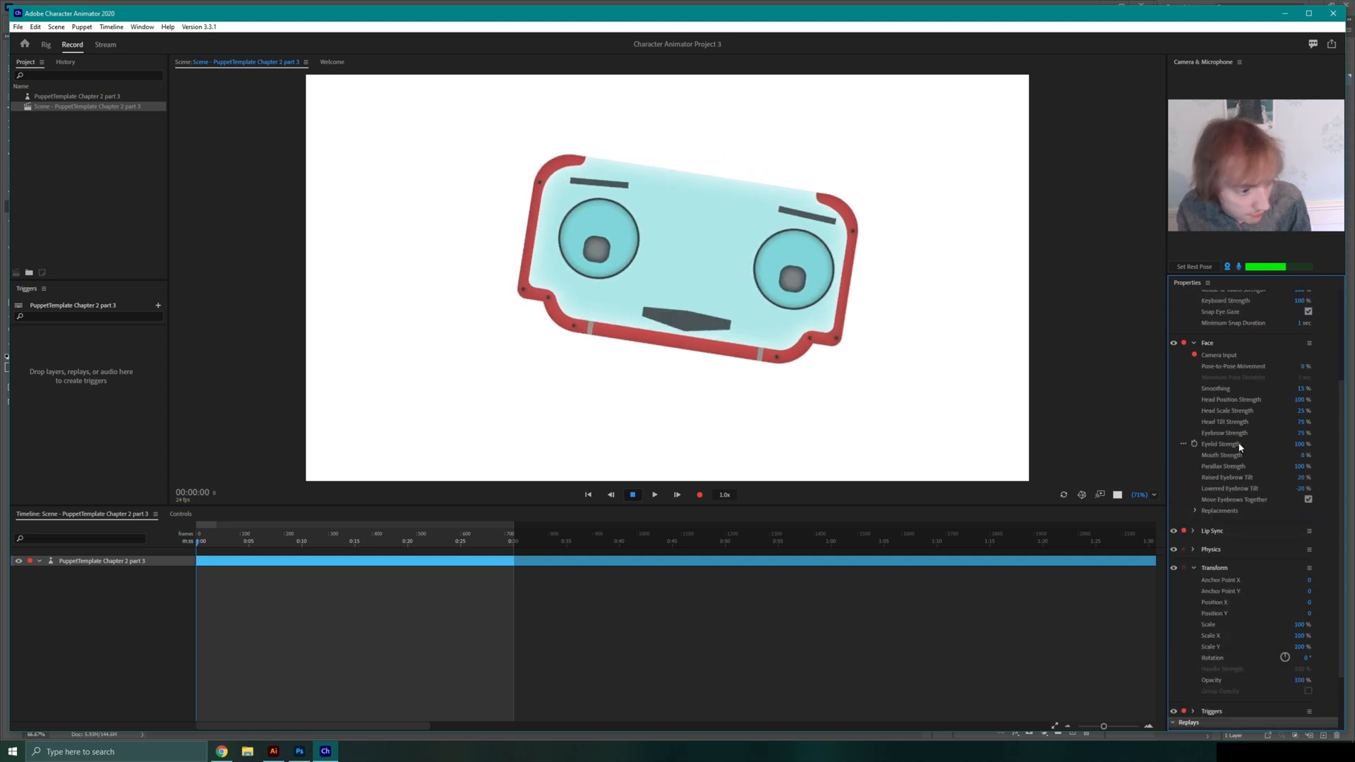